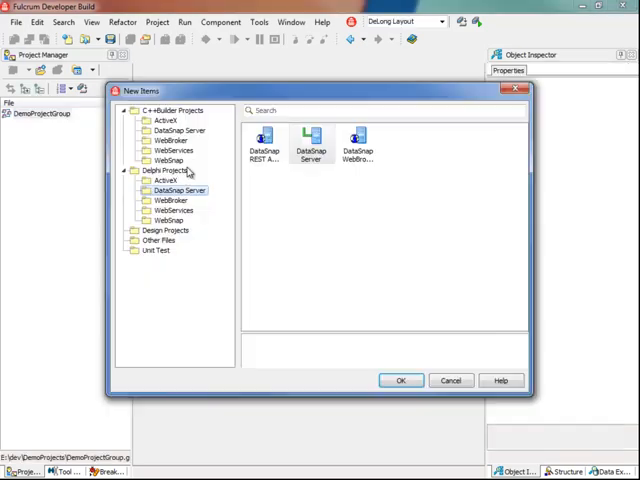
Run the DataSnap Server wizard: VCL Forms Application, default features, TCP port 211
left_click(400, 380)
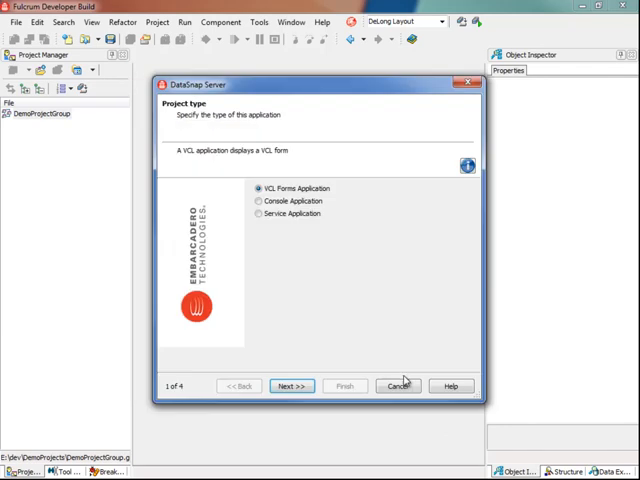
left_click(290, 386)
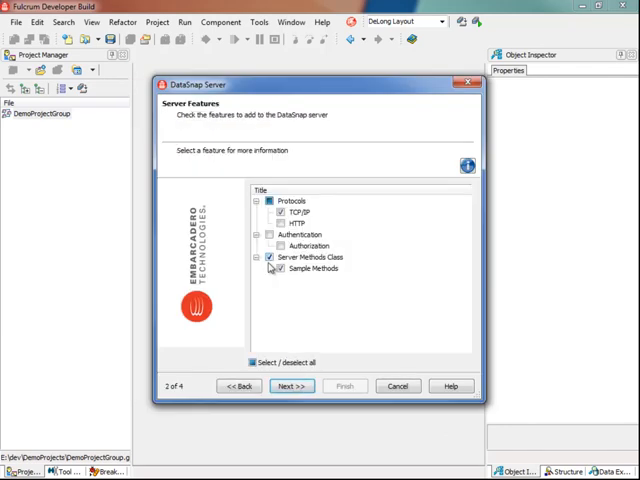
left_click(292, 386)
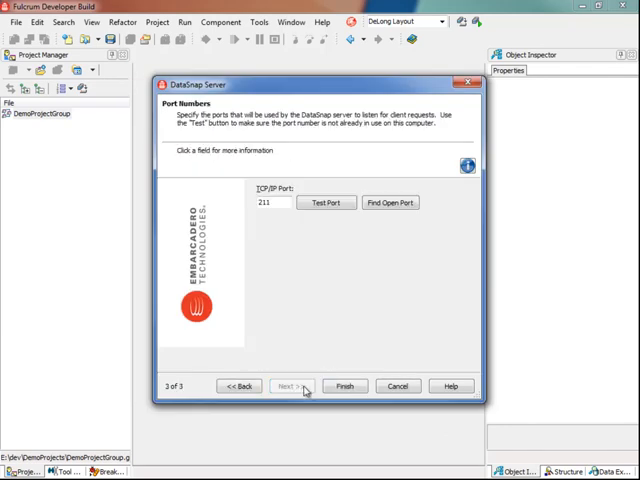
left_click(344, 386)
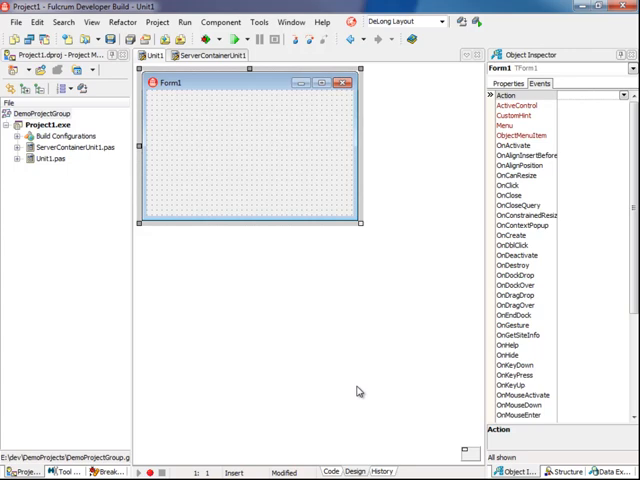
Review the server container's DSServer events and TCP transport properties, returning to Form1 design
left_click(212, 56)
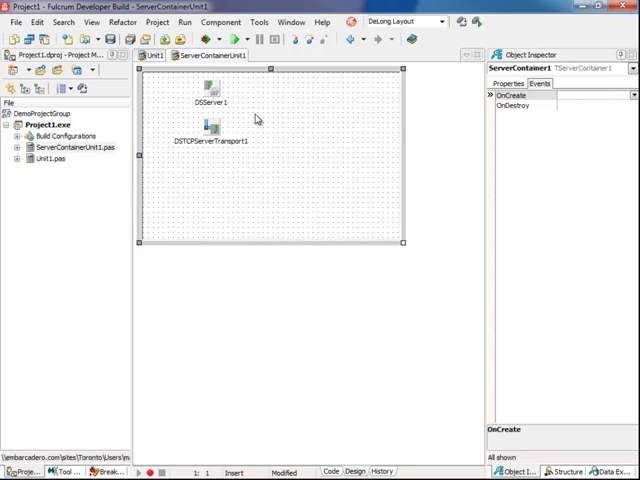
left_click(212, 96)
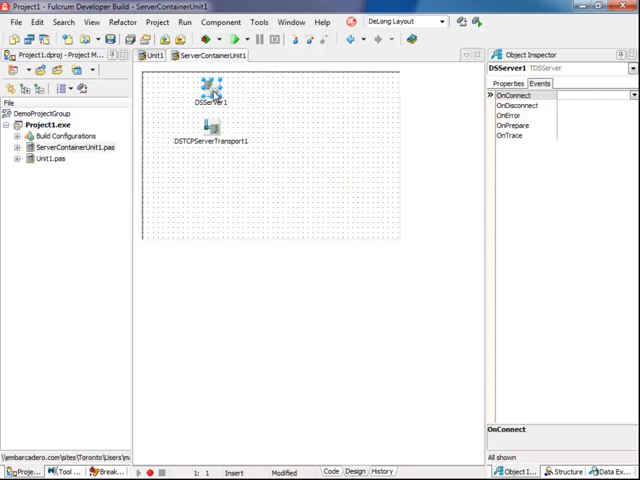
left_click(212, 128)
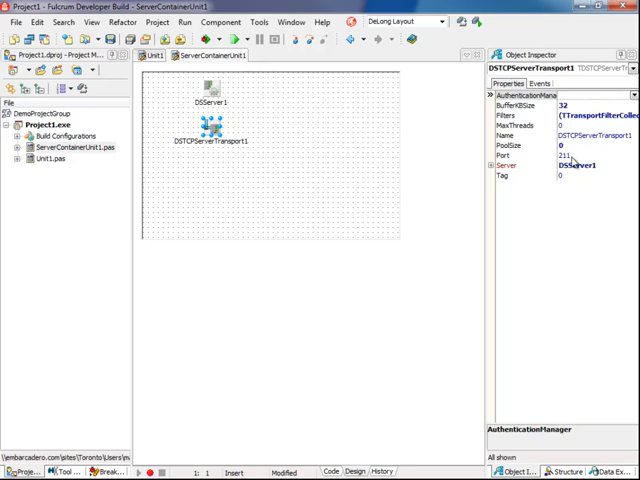
left_click(150, 56)
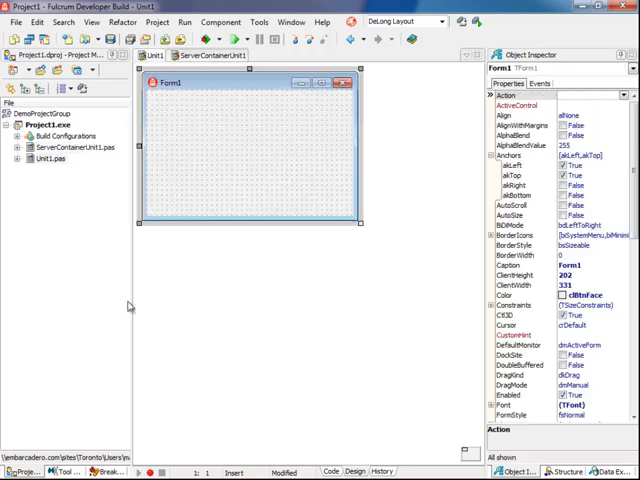
Add a TMemo stretched to fill Form1 and confirm its initial Lines in the editor
left_click(64, 472)
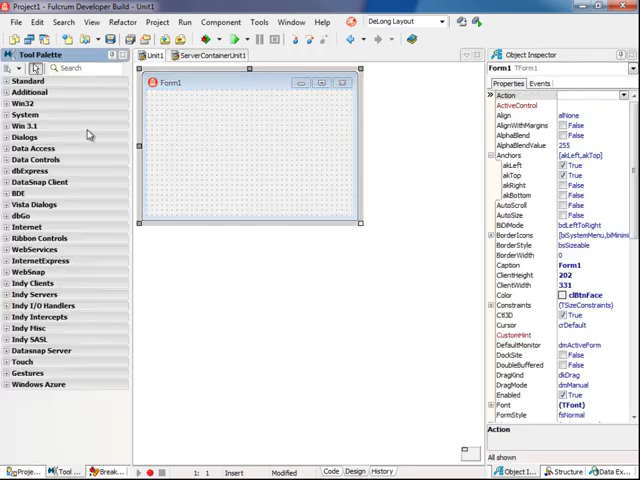
type("mem")
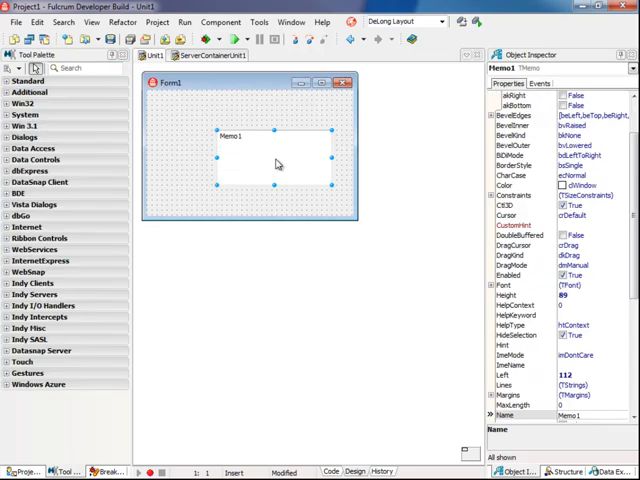
left_click_drag(278, 164, 240, 140)
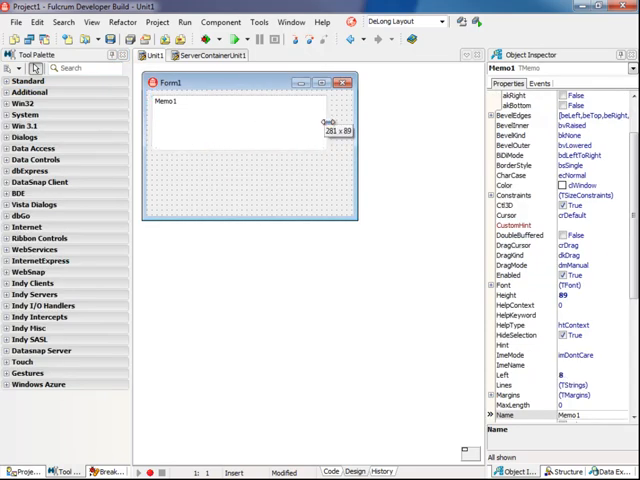
left_click_drag(344, 120, 260, 204)
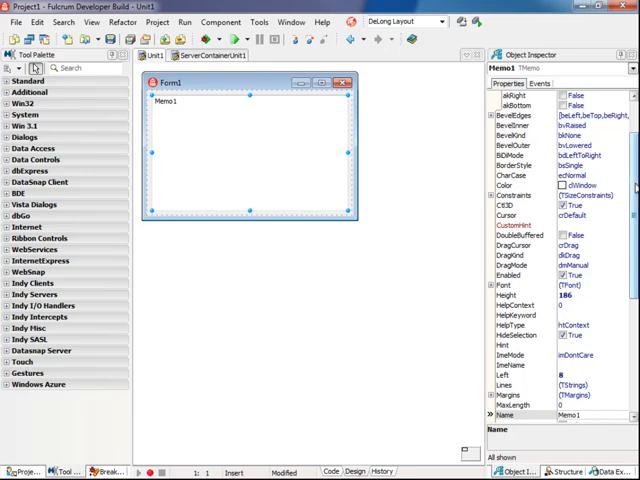
scroll("down", 3)
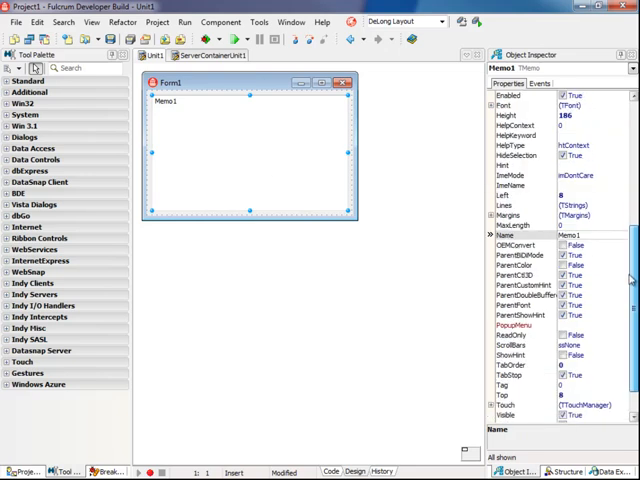
scroll("up", 3)
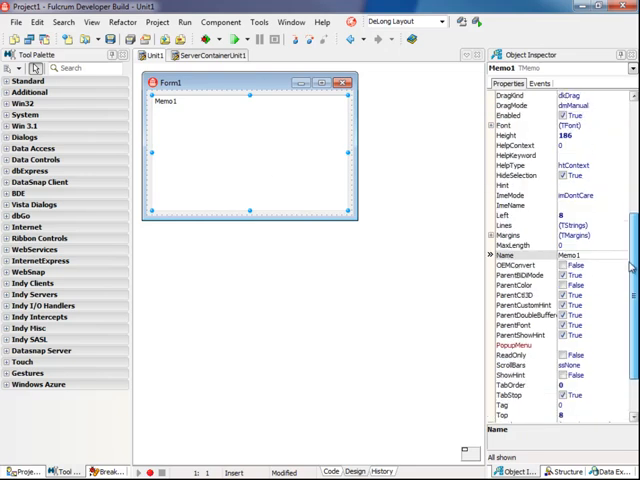
scroll("up", 3)
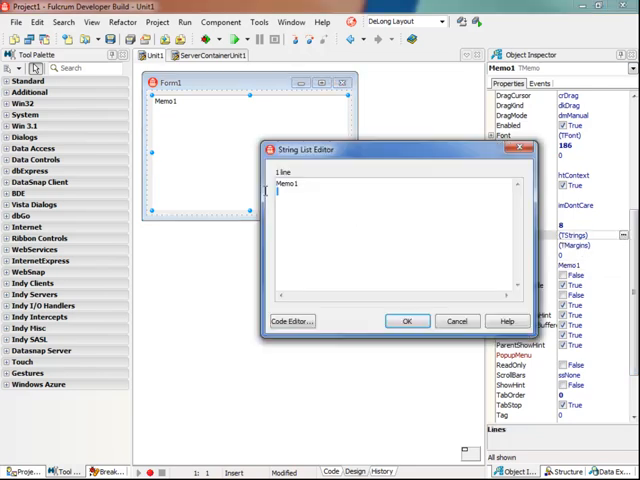
left_click(406, 320)
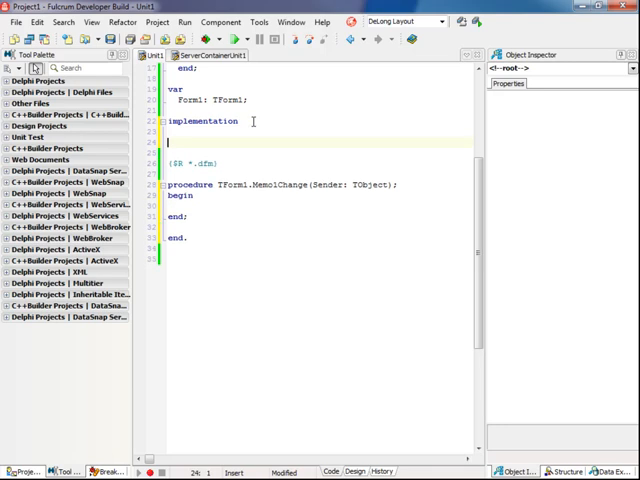
Add DBXJSON and the server container unit to the form unit's uses clause
type("uses")
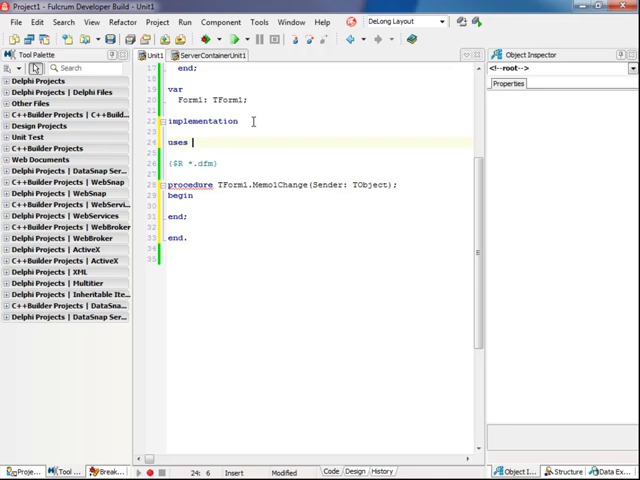
type("DBX;")
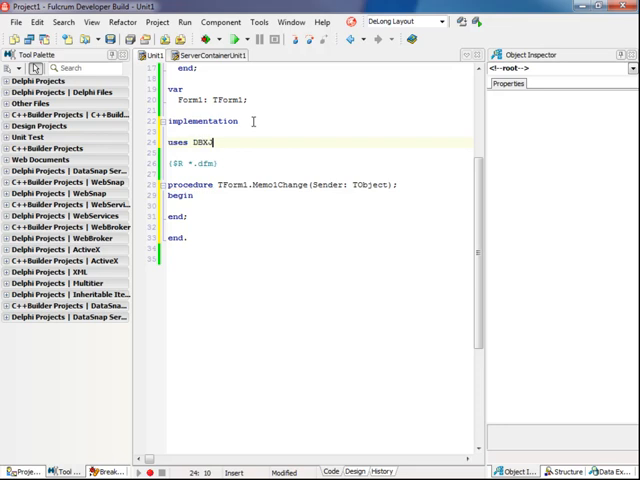
type("JSON,")
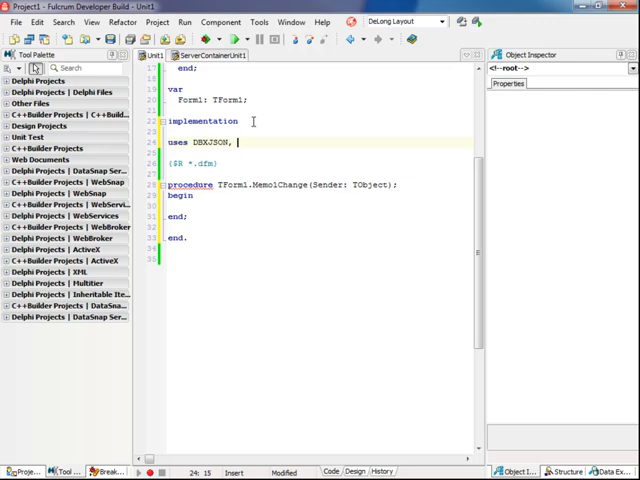
type("ServerContainerUnit1")
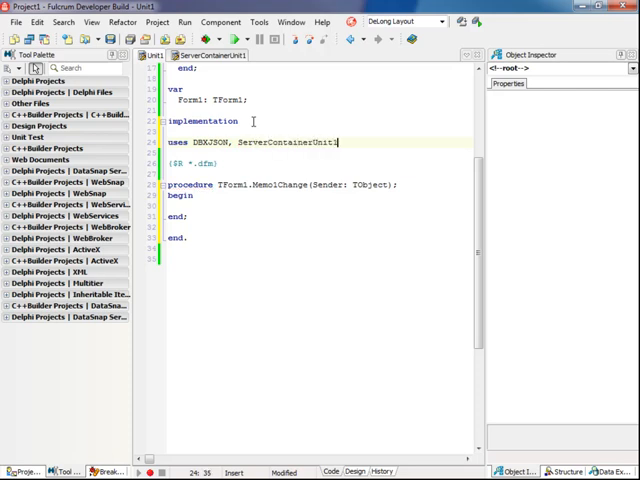
In Memo1Change declare Value and assign TJSONString.Create(Memo1.Lines.Text)
left_click(398, 184)
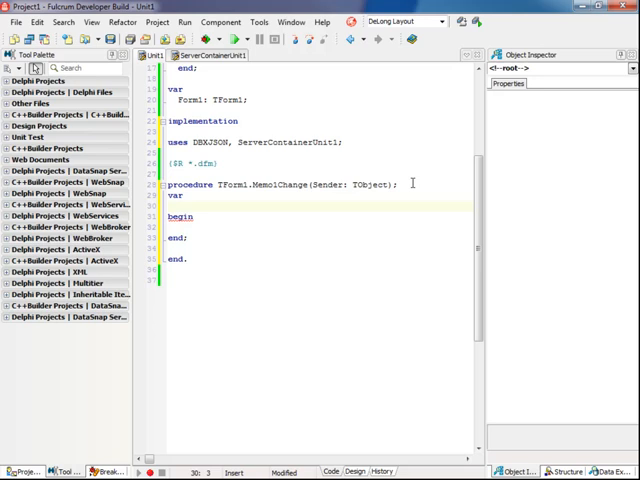
type("Value: TJSONS")
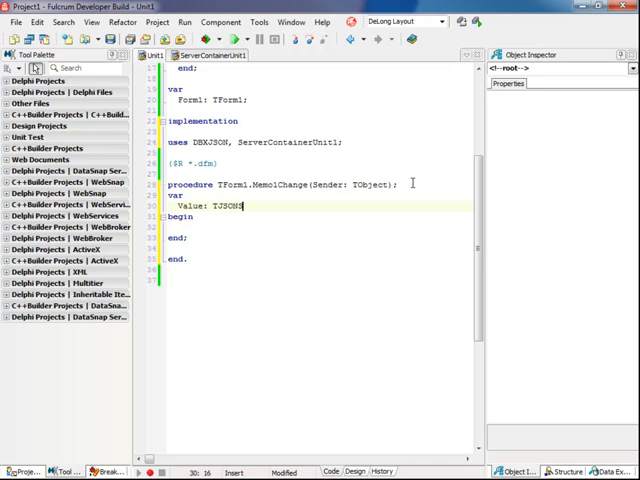
type("tring;")
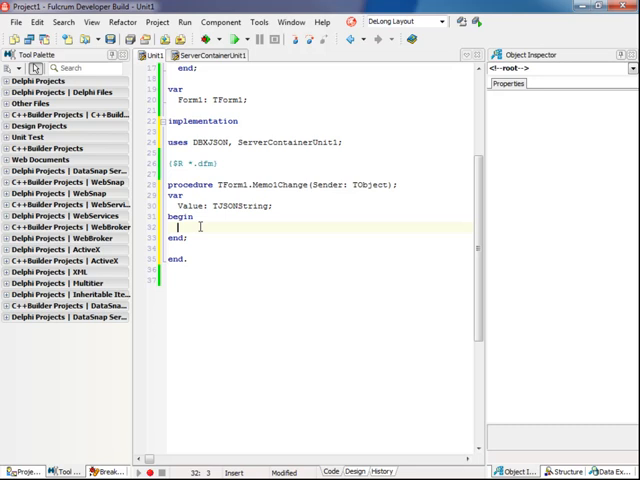
type("Value :")
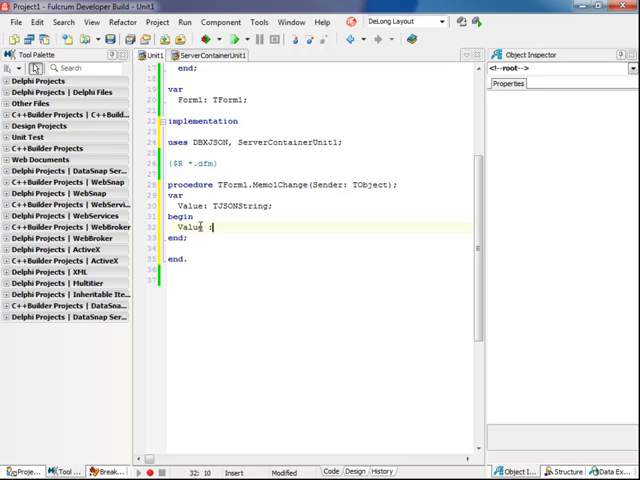
type(":= TJSON")
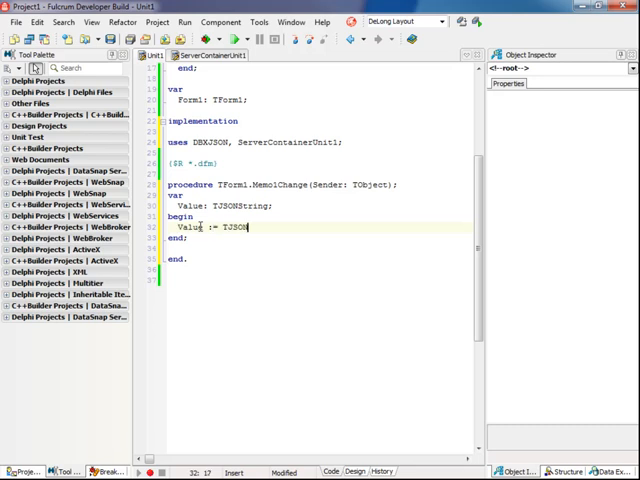
type("String.Creat")
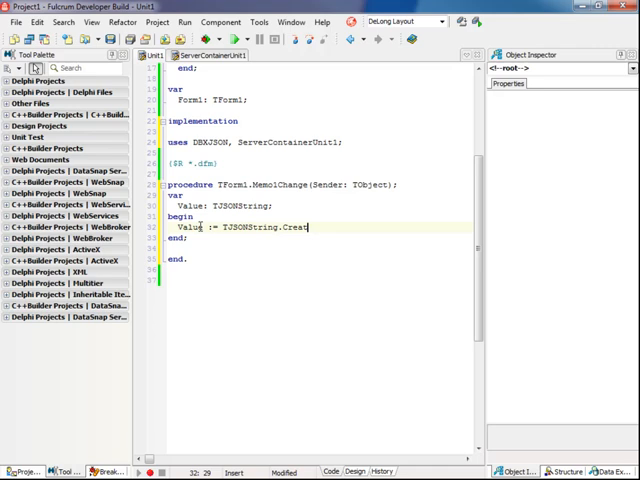
type("e(Memo1")
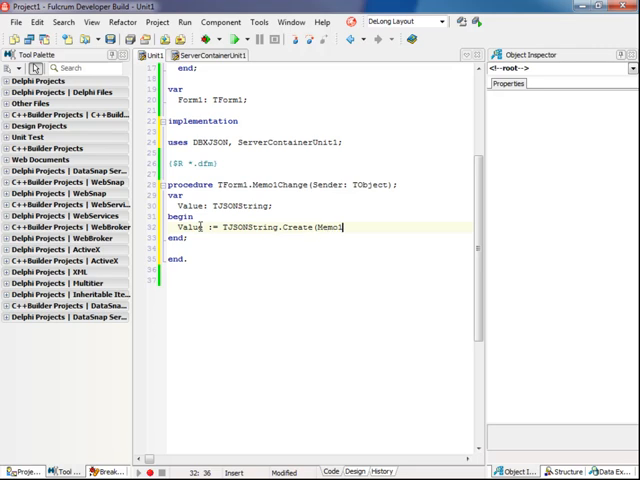
type(".Lines.Text")
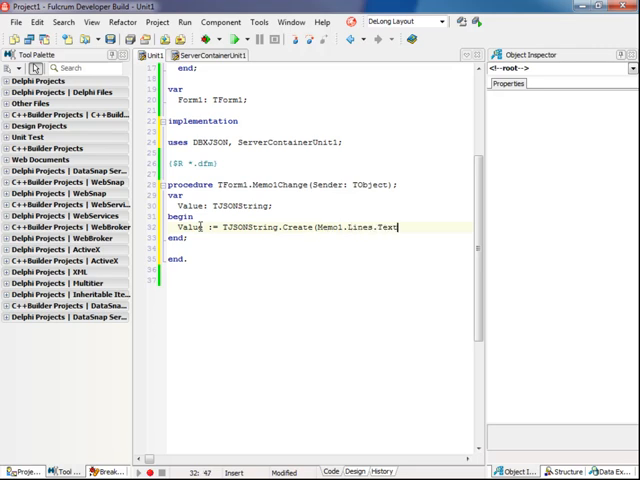
key("Return")
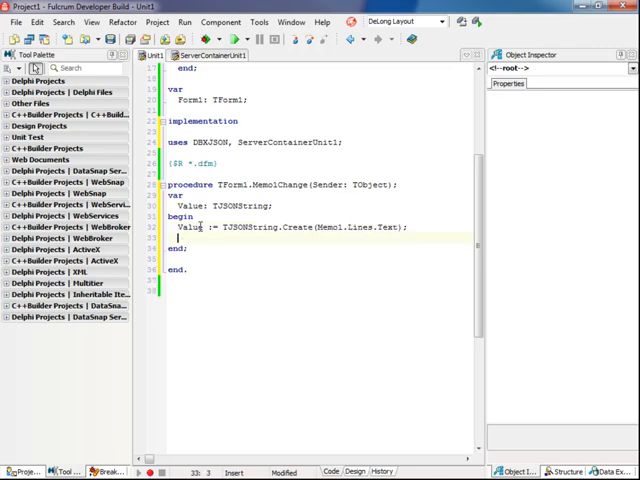
Broadcast Value via ServerContainer1.DSServer1.BroadcastMessage('MemoChannel', Value)
type("ServerContainer1.DSServer1.")
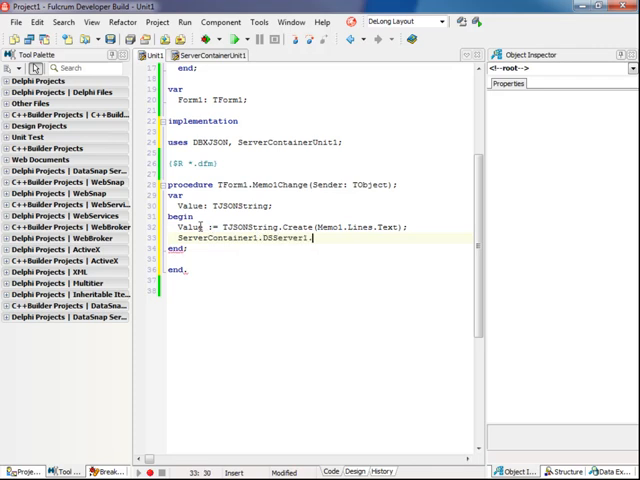
type("BroadcastMessage('MemoChannel")
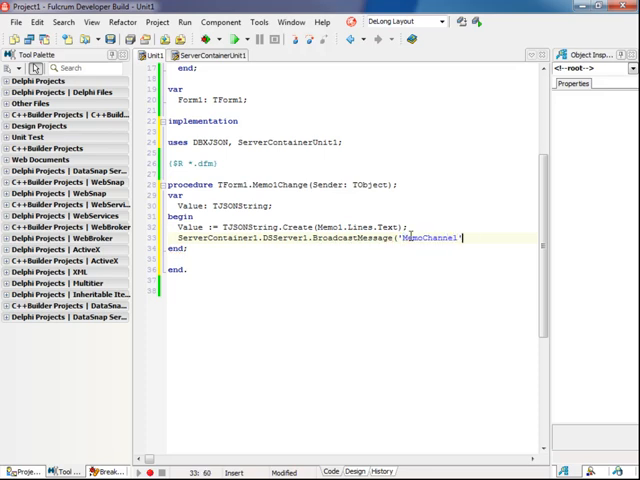
type("',")
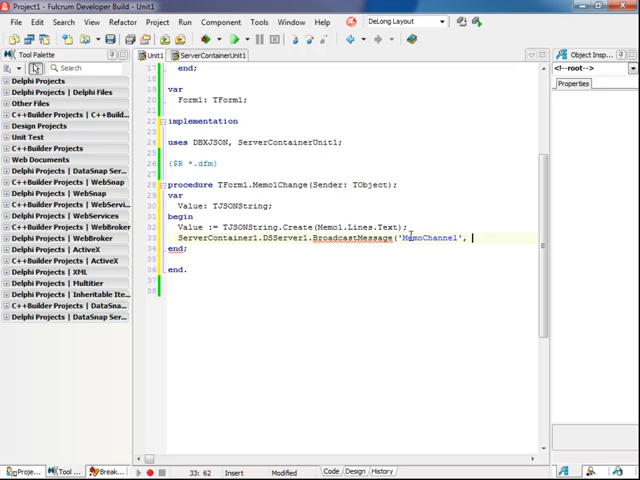
type("Value);")
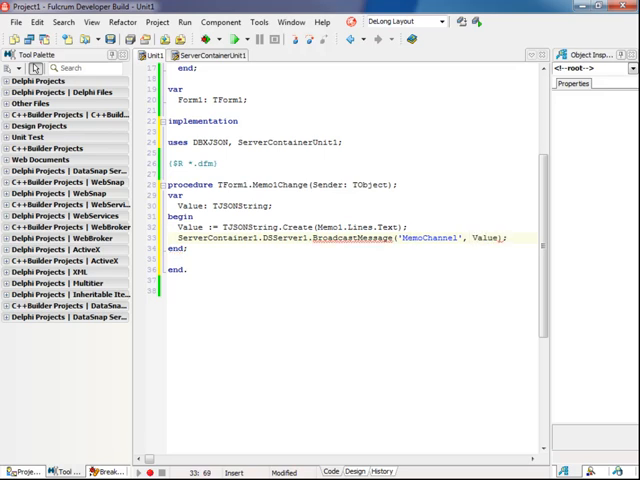
mouse_move(256, 384)
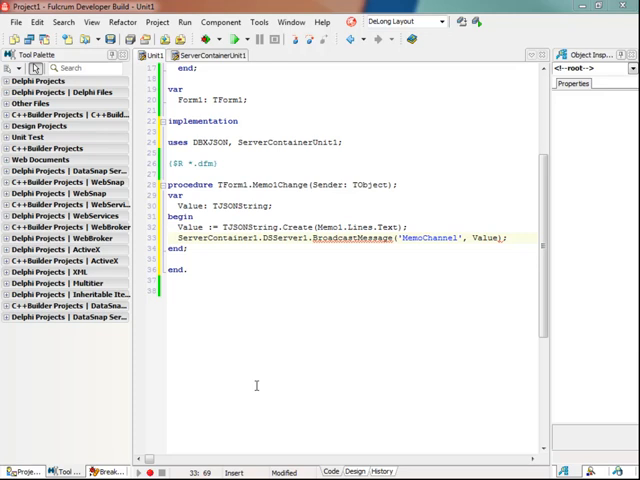
Save all server files as Unit1, ServerContainerUnit1 and project ServerProject
left_click(52, 56)
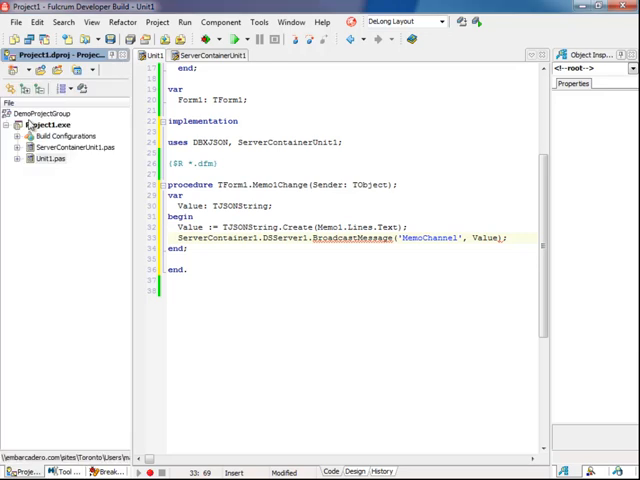
right_click(40, 122)
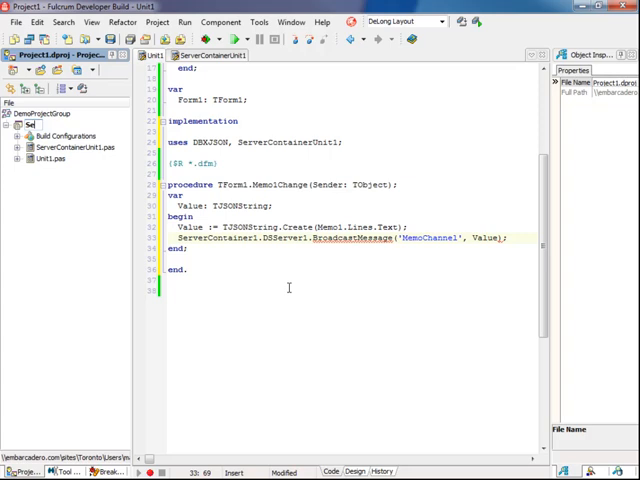
left_click(40, 124)
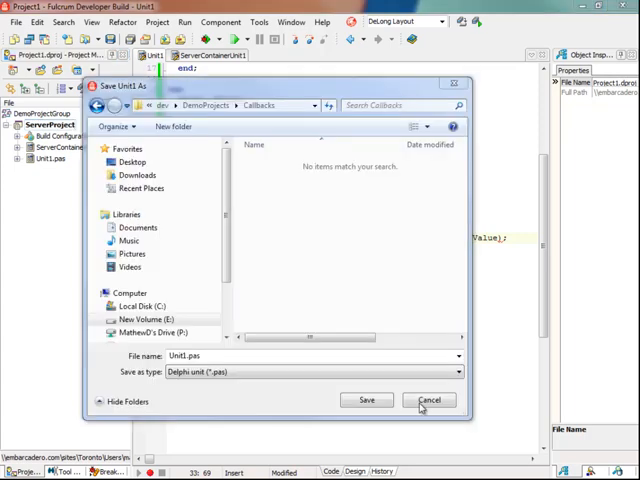
left_click(366, 400)
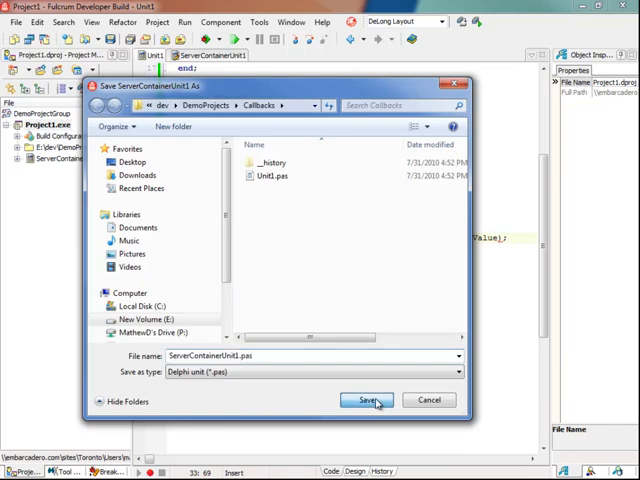
left_click(364, 400)
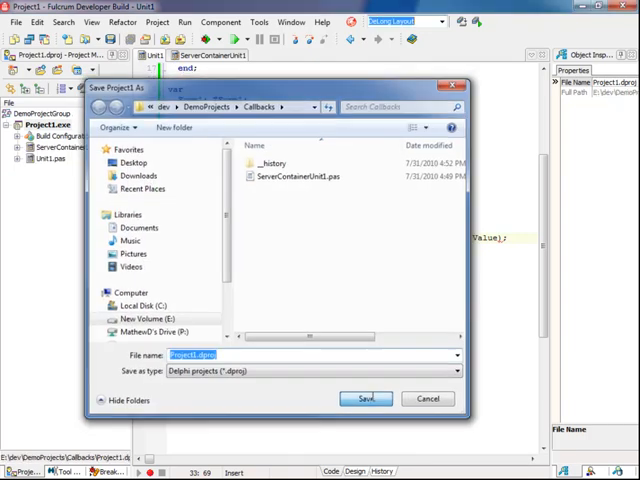
left_click(368, 398)
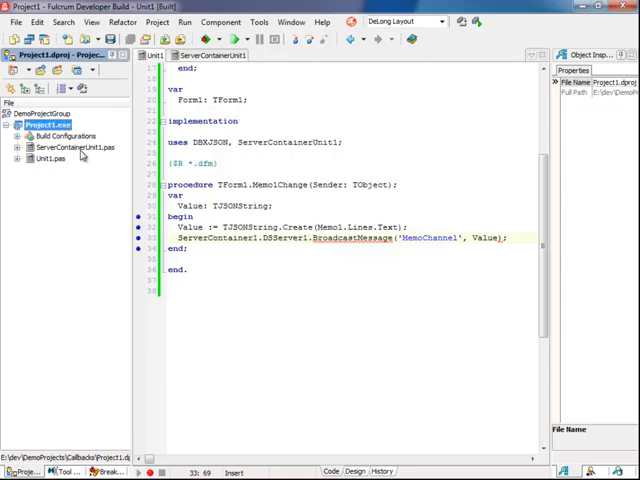
Add a new project to the project group from its context menu
left_click(44, 124)
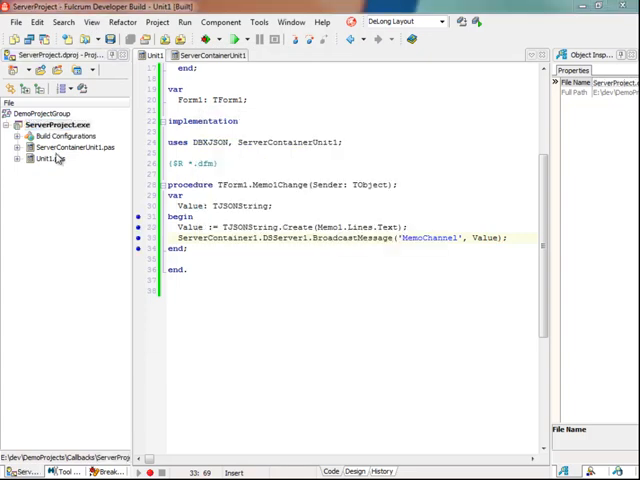
right_click(32, 112)
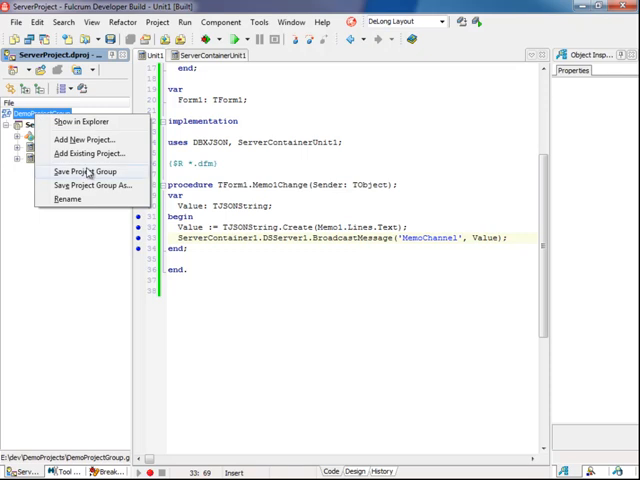
left_click(92, 140)
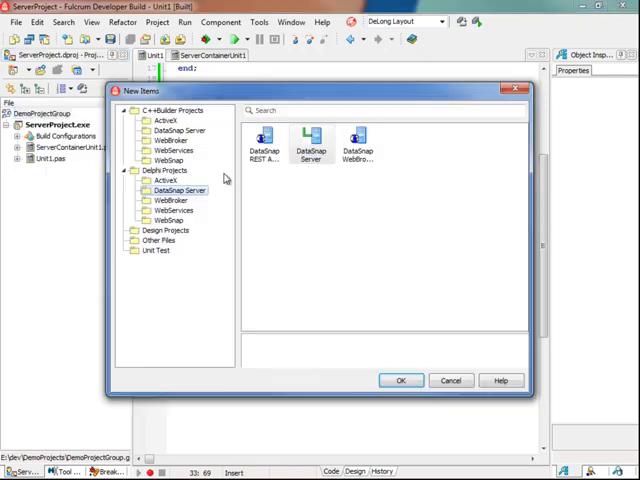
Create a VCL Forms Application client and drop a TMemo and TButtons on its form
left_click(172, 170)
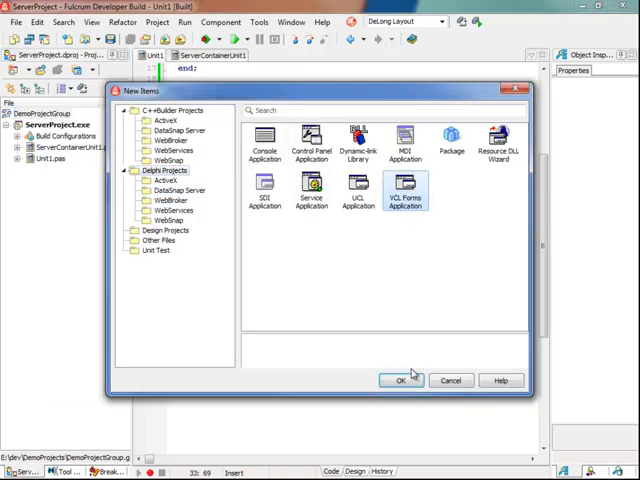
left_click(400, 380)
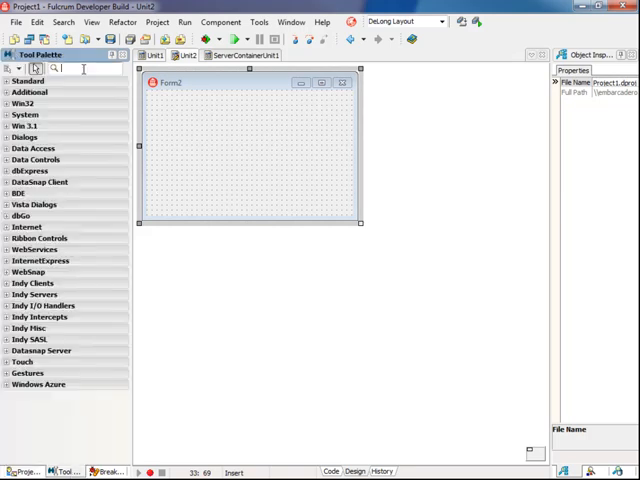
type("memo")
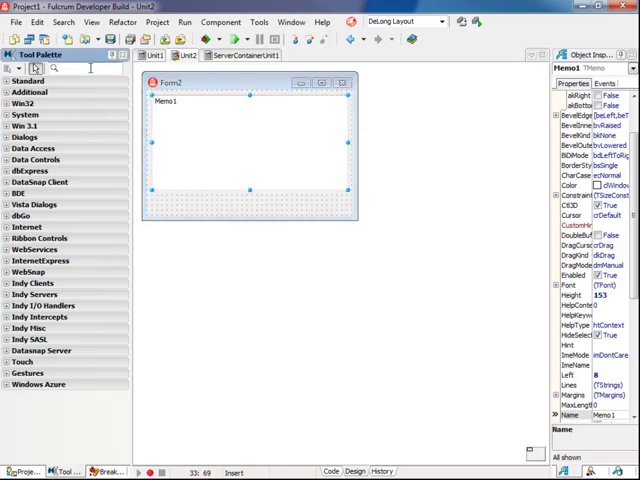
type("button")
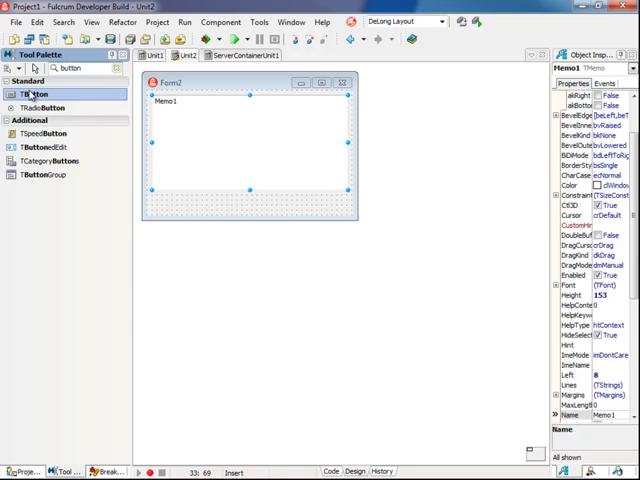
left_click(180, 204)
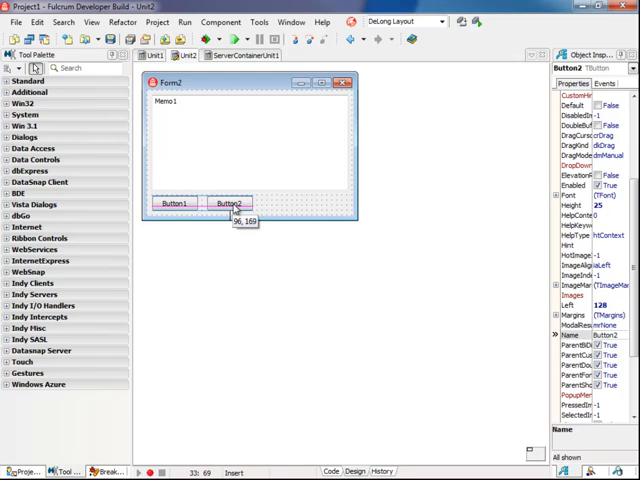
Caption the first button START and clear Memo1's default Lines text
left_click(172, 204)
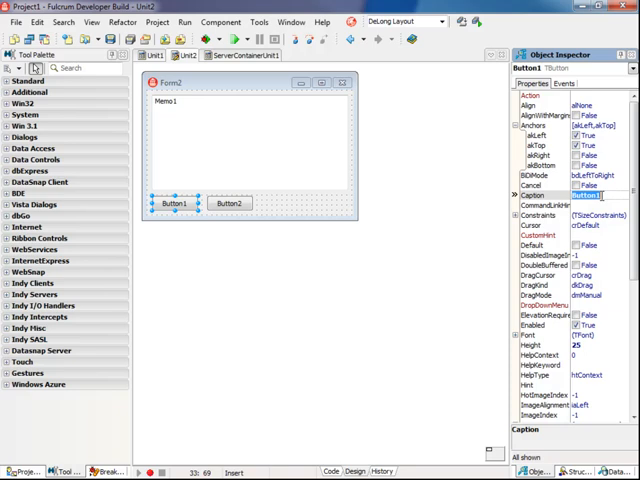
type("START")
left_click(600, 194)
type("STOP")
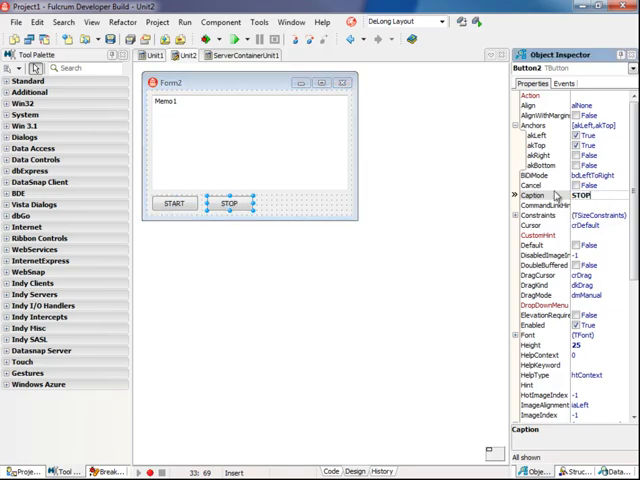
left_click(164, 104)
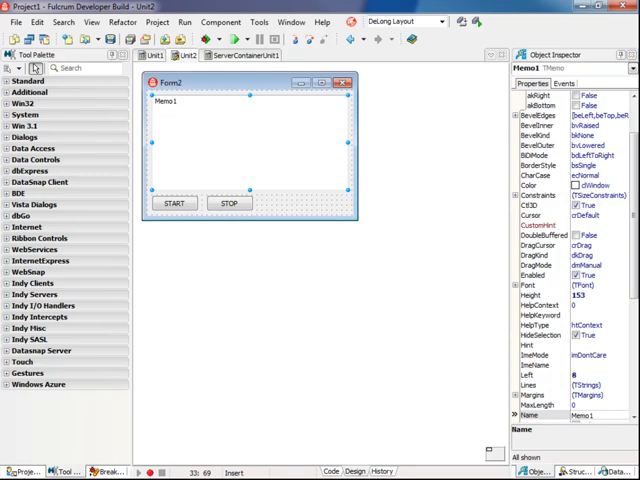
scroll("down", 3)
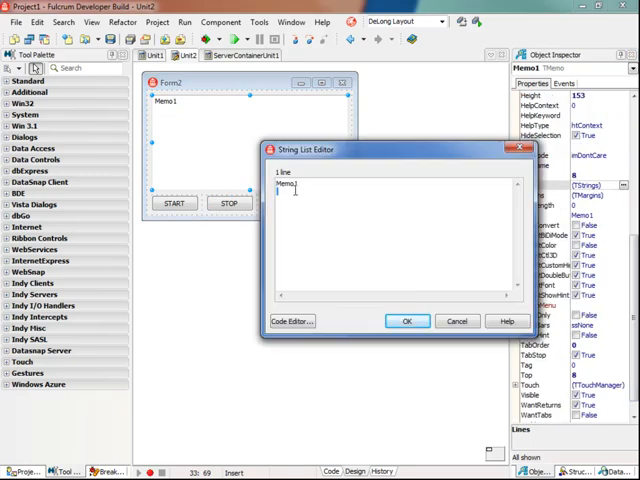
left_click(406, 320)
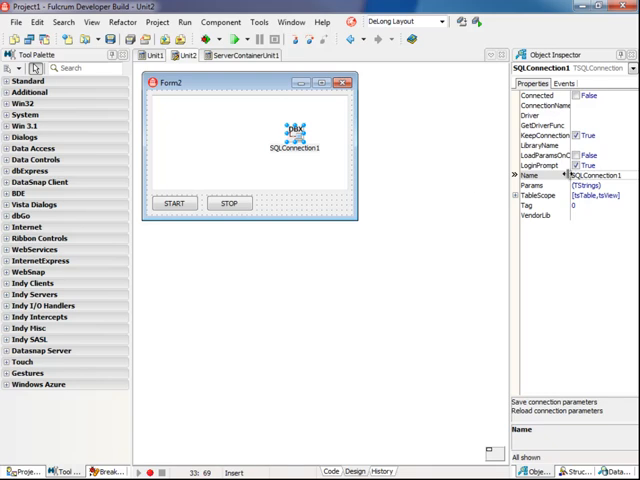
Set the SQL connection's driver to DataSnap and create the START button's empty click handler
left_click(536, 116)
type("Datasnap")
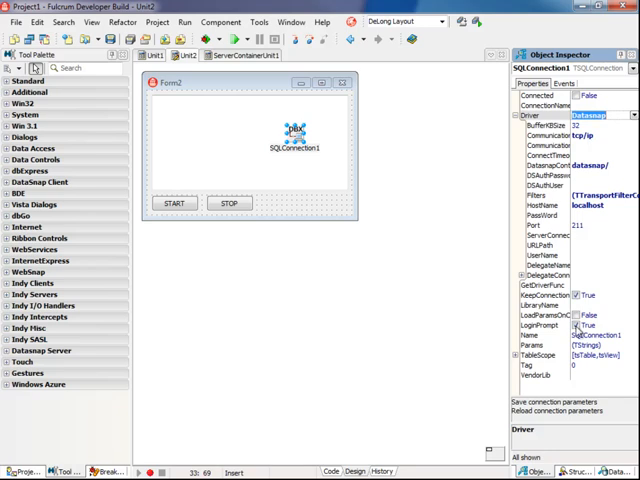
left_click(512, 124)
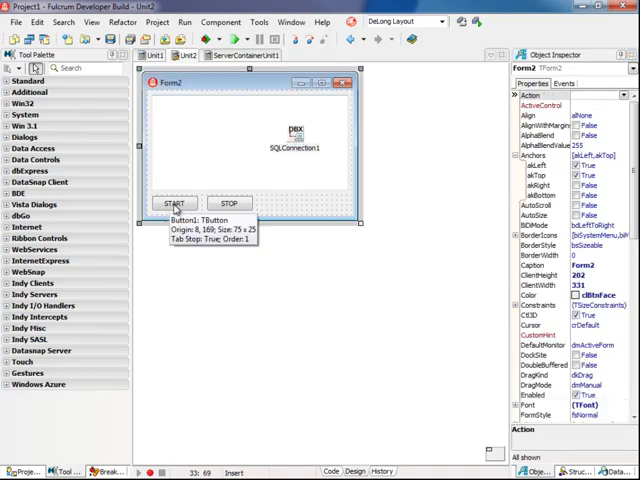
double_click(174, 204)
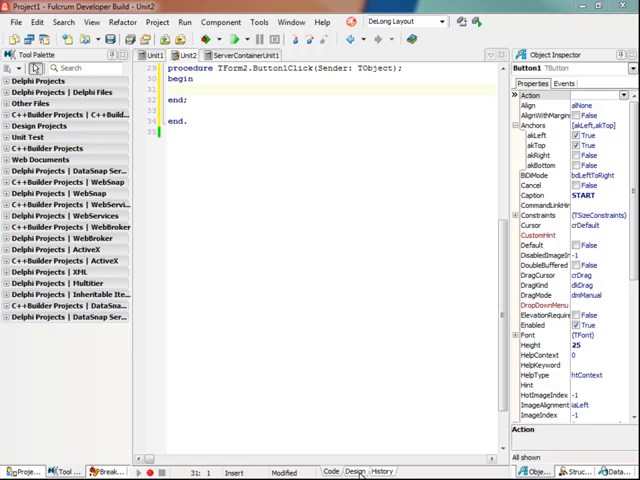
left_click(352, 472)
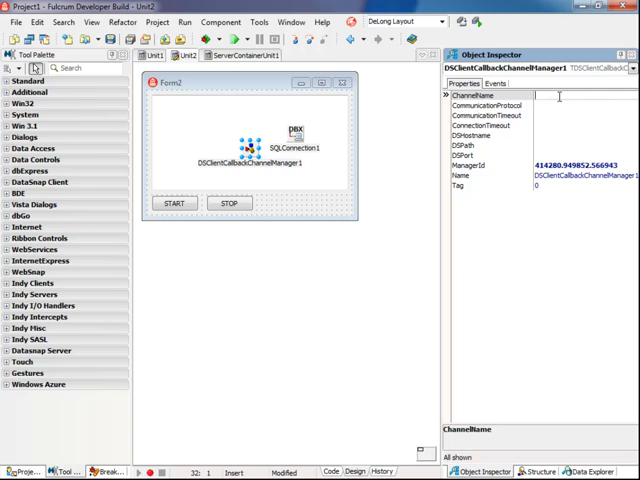
Configure the callback manager: ChannelName MemoChannel, tcp/ip, DSPort 211, Name ChannelManager
type("MemoChannel")
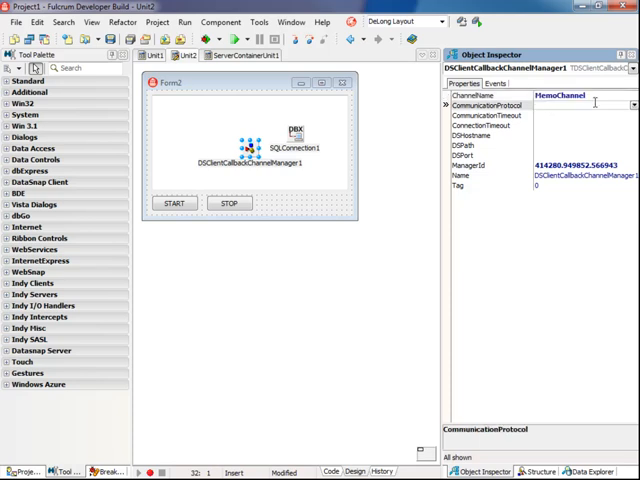
left_click(570, 104)
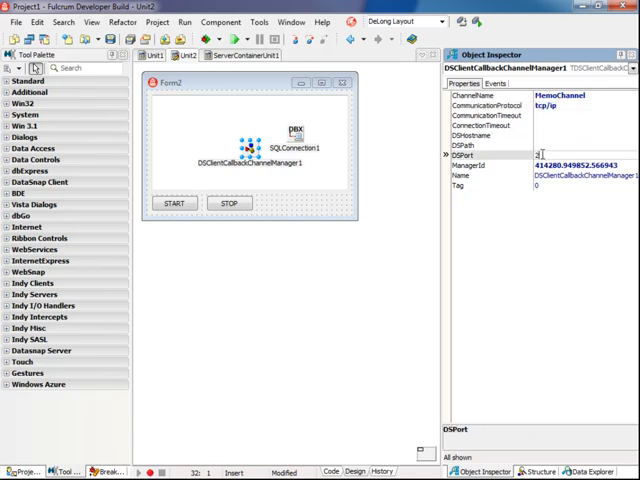
type("211")
left_click(584, 176)
type("Channel")
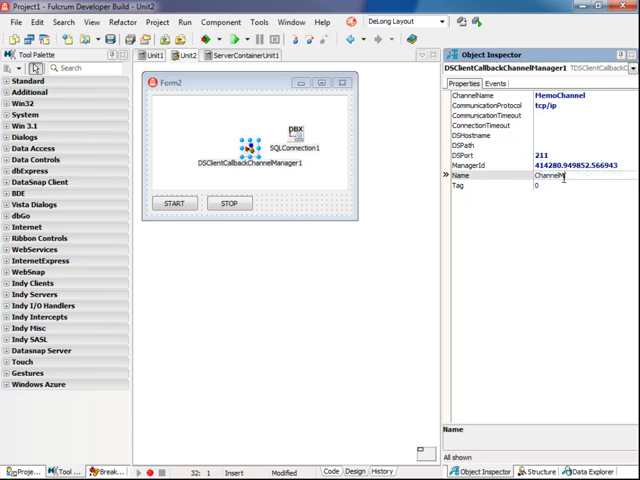
type("Nna")
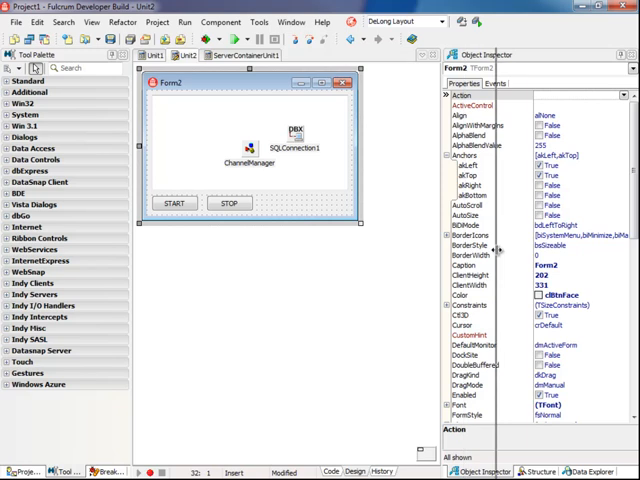
double_click(174, 202)
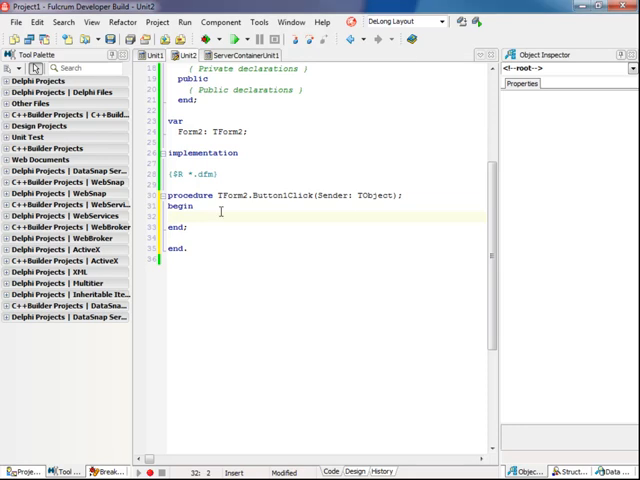
In Button1Click, if not connected open SQLConnection1 and set CallbackId := DateTimeToStr(Now)
type("if True then")
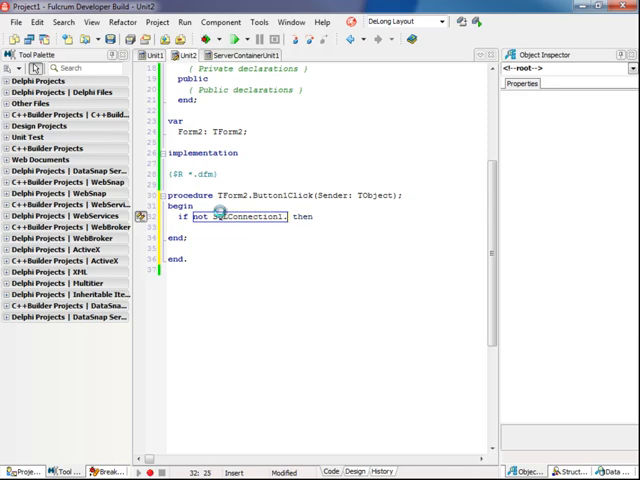
type("Connected")
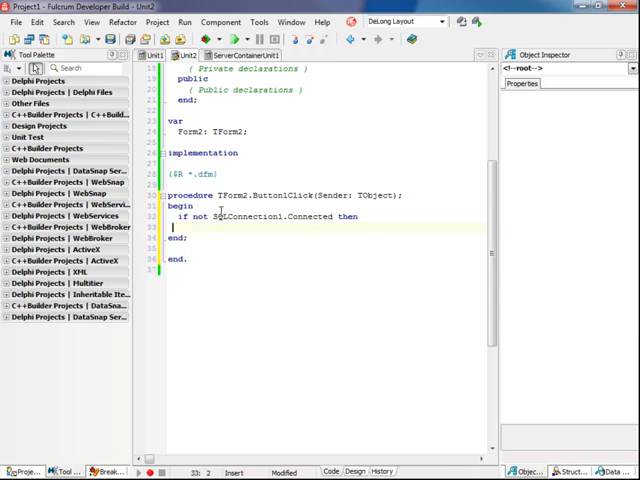
type("begin")
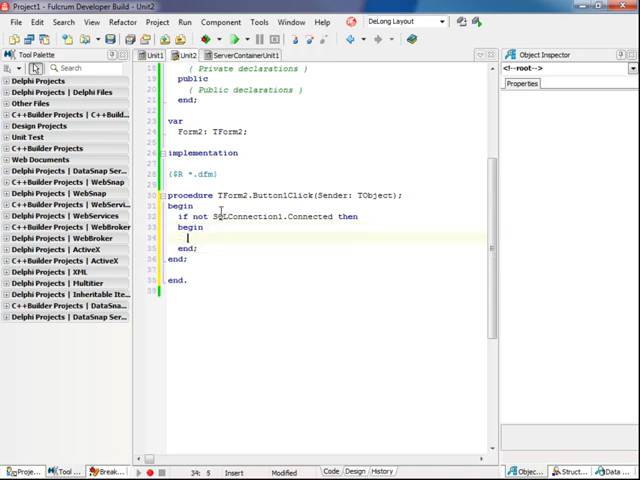
type("sql")
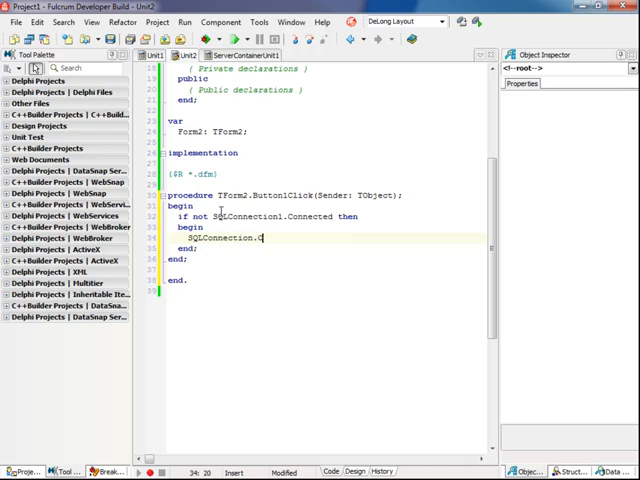
type("Open;")
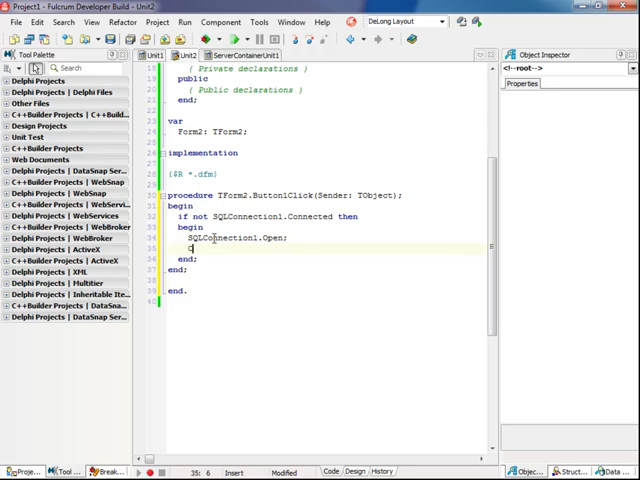
type("CallbackId :=")
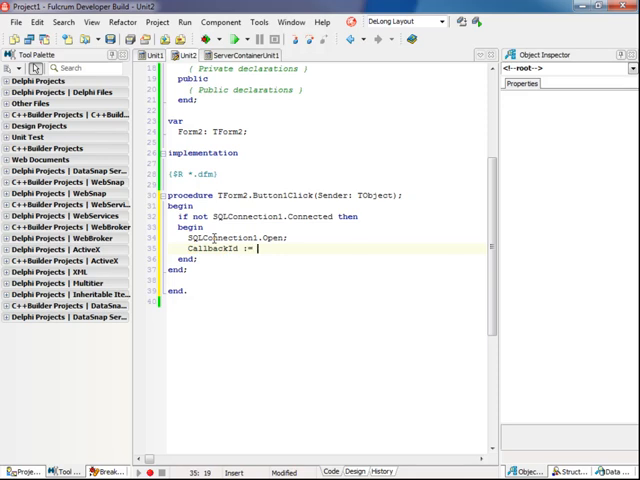
type("DateTimeToStr(Now")
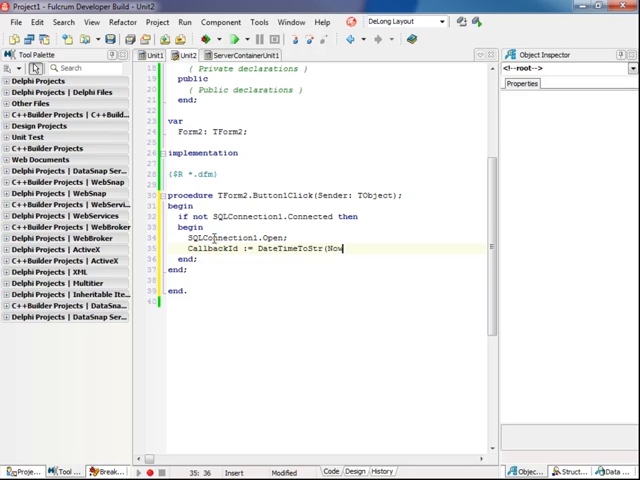
type(");")
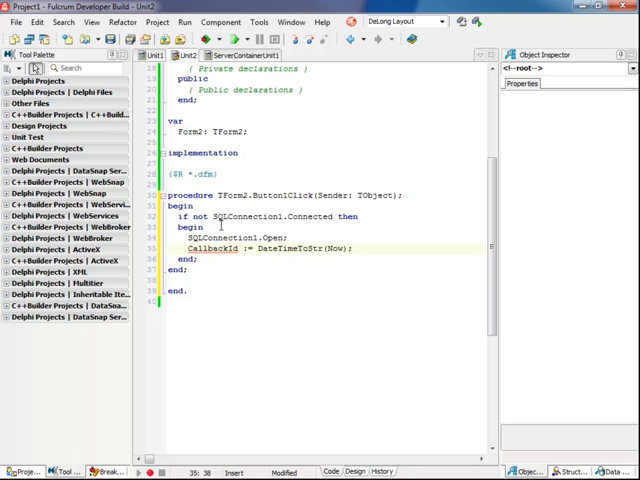
scroll("up", 3)
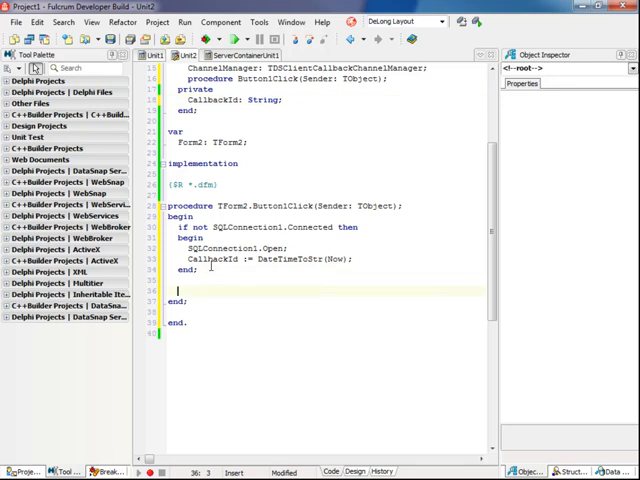
Disable Button1, enable Button2 and call ChannelManager.RegisterCallback(CallbackId, TMemoCallback.Create)
type("Button1.")
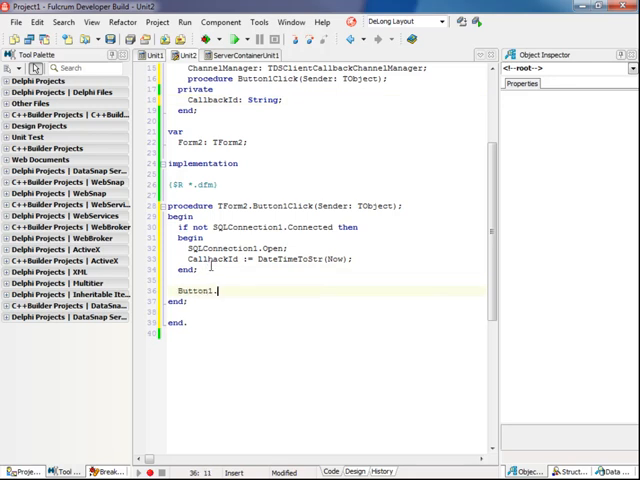
type("Enabled :=")
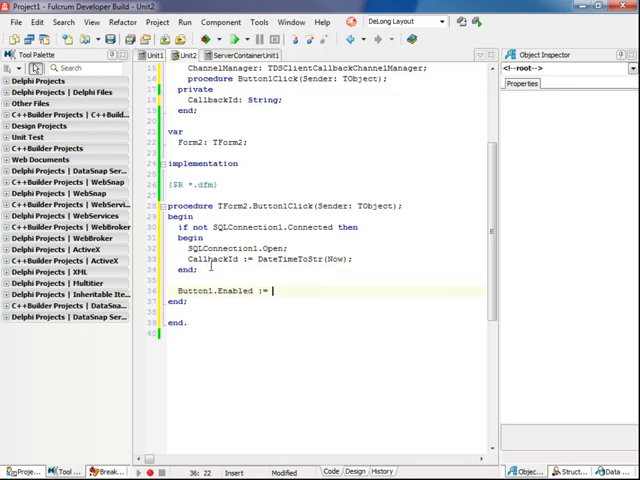
type("False;")
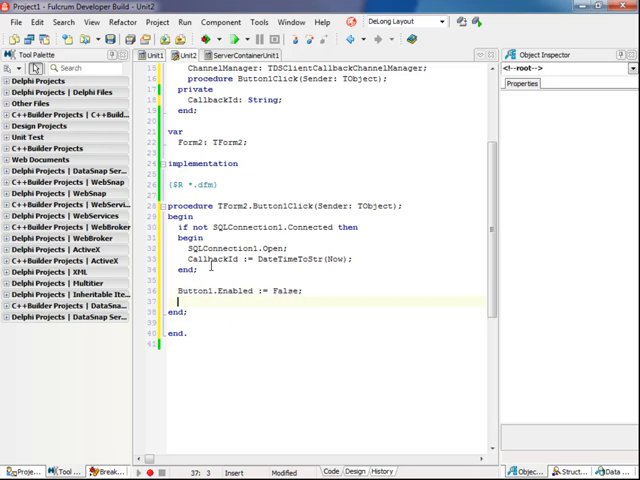
type("Button2.Enabled := True;")
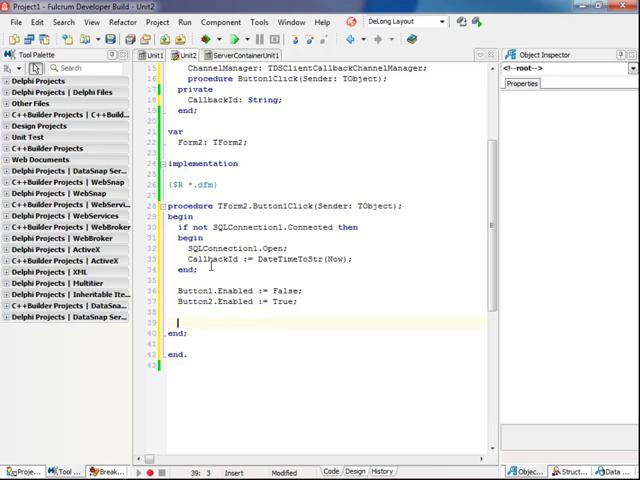
type("ChannelManager.")
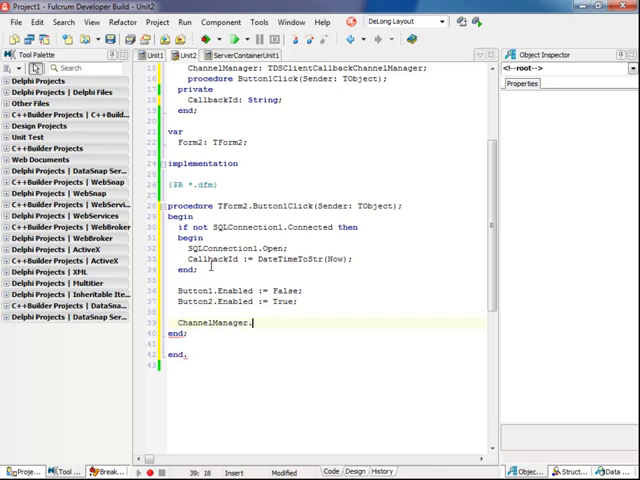
type("RegisterCallback(CallbackId,")
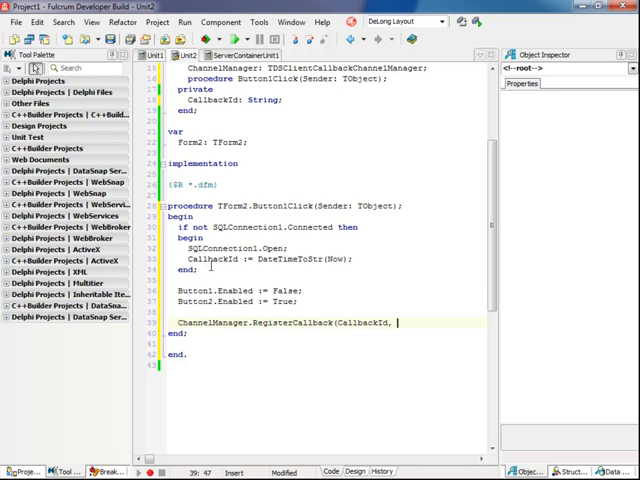
type("t")
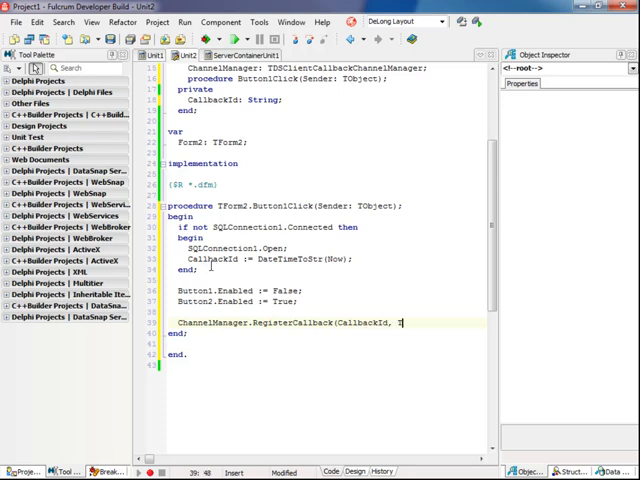
type("TMemoCallback.Create());")
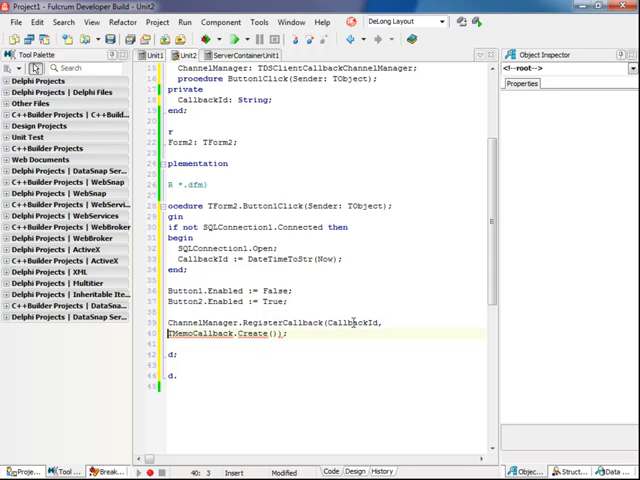
Declare TMemoCallback = class(TDBXCallback) with constructor Create and overridden Execute(Arg: TJSONValue): TJSONValue
scroll("up", 3)
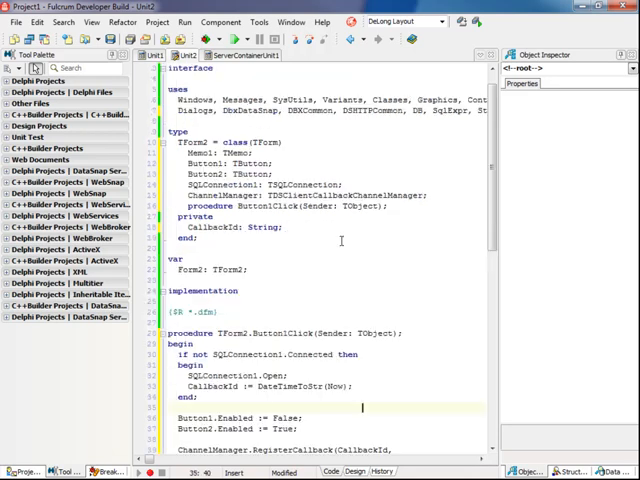
scroll("up", 3)
type("TMemoCallback =")
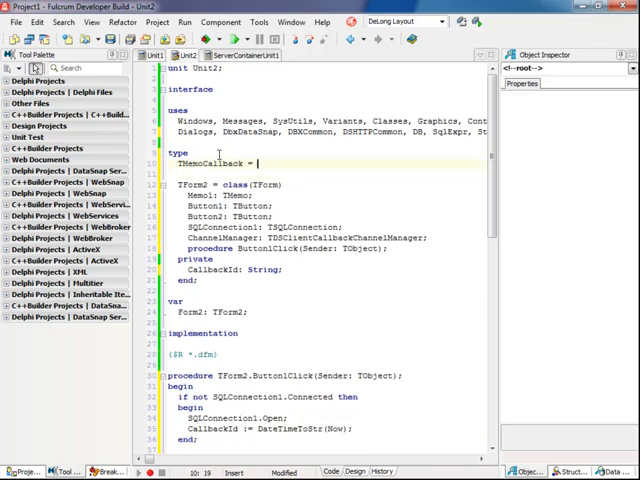
type("class (")
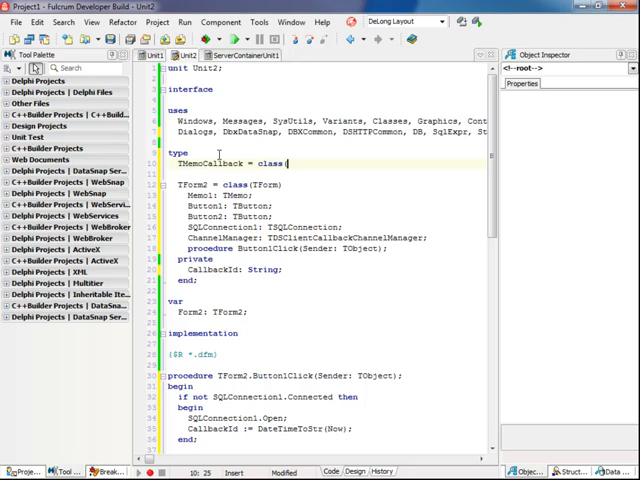
type("TDBXCallback)")
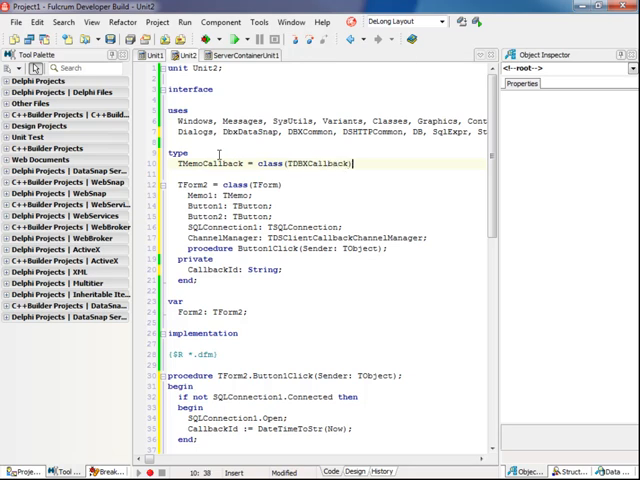
key("Return")
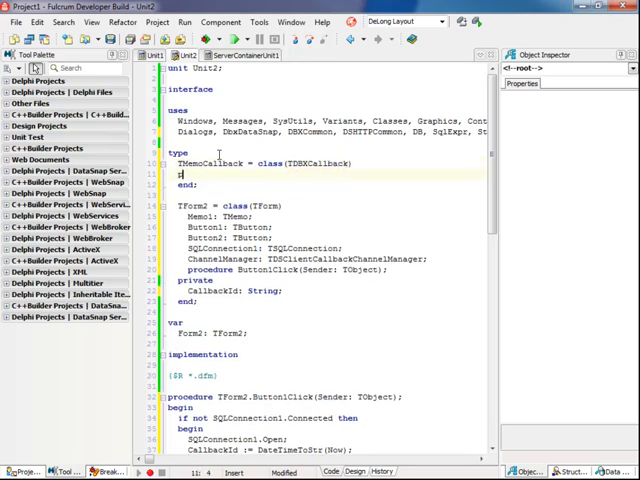
type("public")
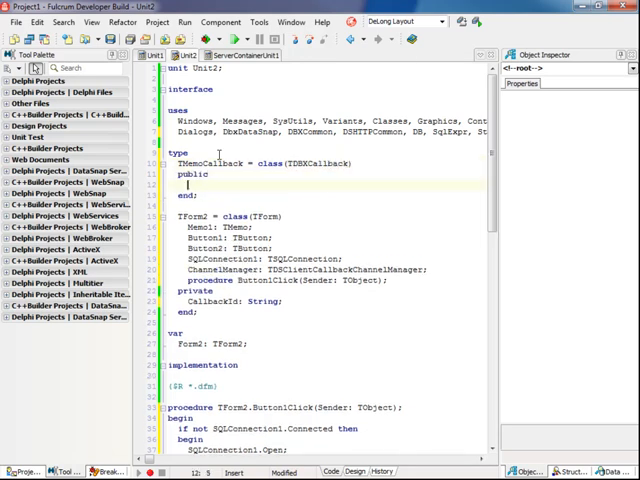
type("constructor C")
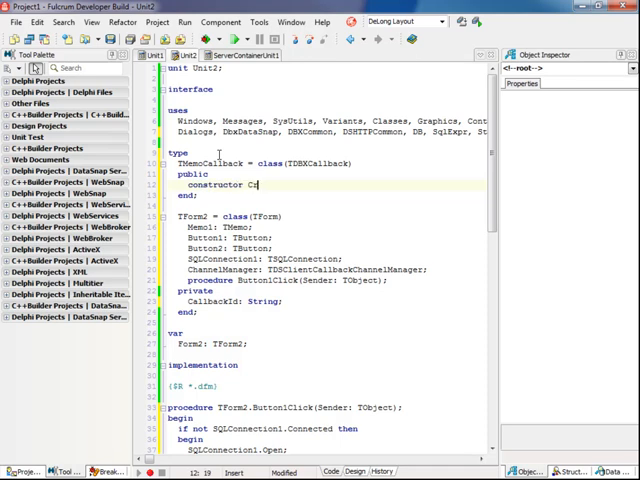
type("reate;")
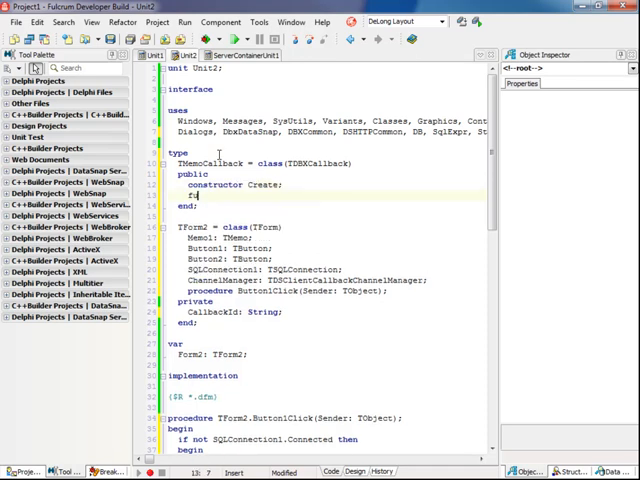
type("function Execute(const Arg:")
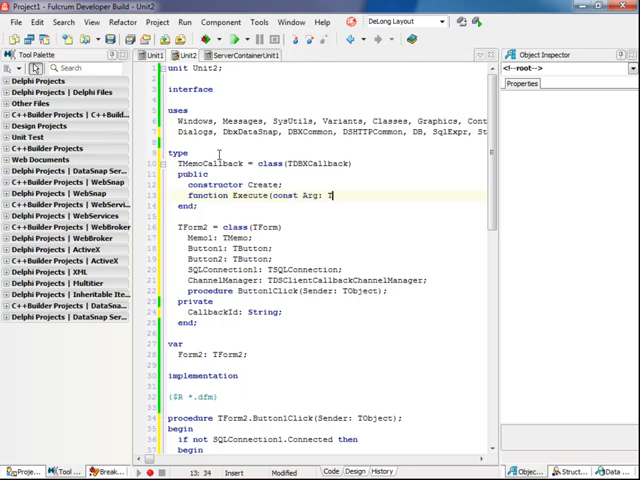
type("TJSONValue)")
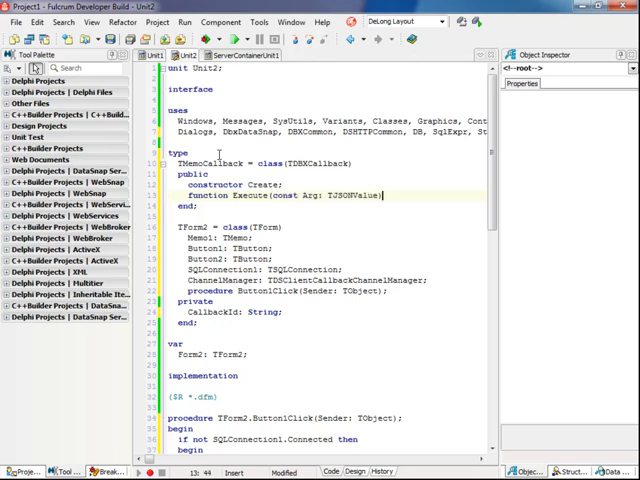
type(": TJSONValue")
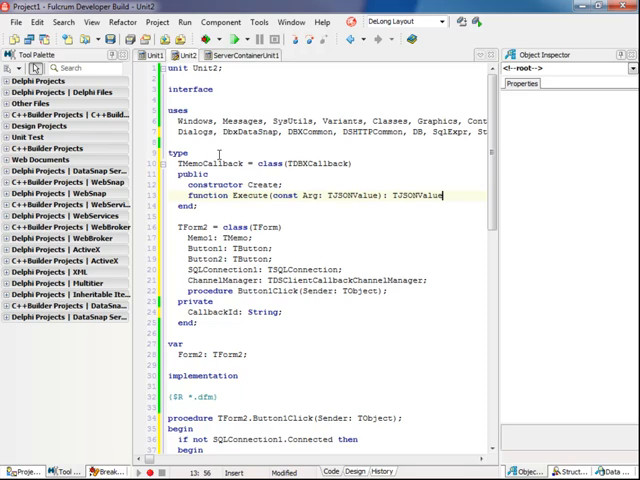
type("; overri")
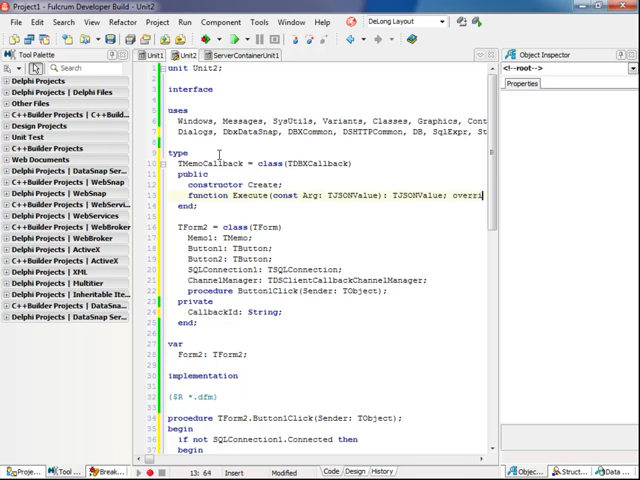
scroll("right", 3)
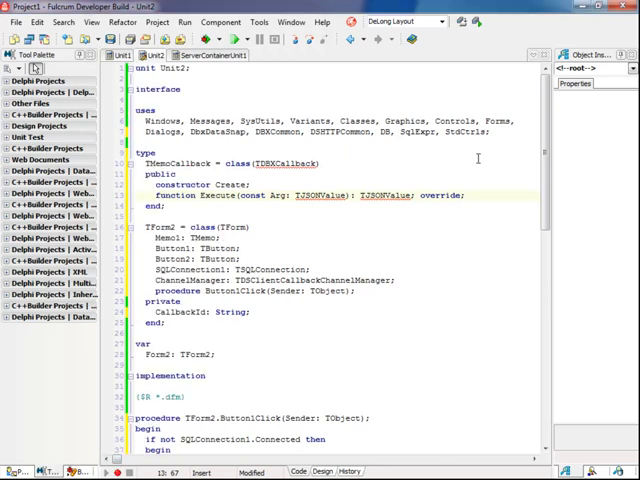
Reference DBXJSON, declare MessageStr: String in Execute and set Result := TJSONTrue.Create
type("DB;")
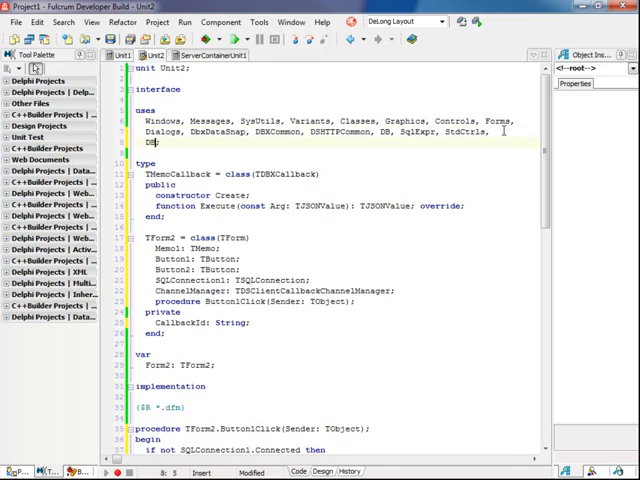
type("XJSON")
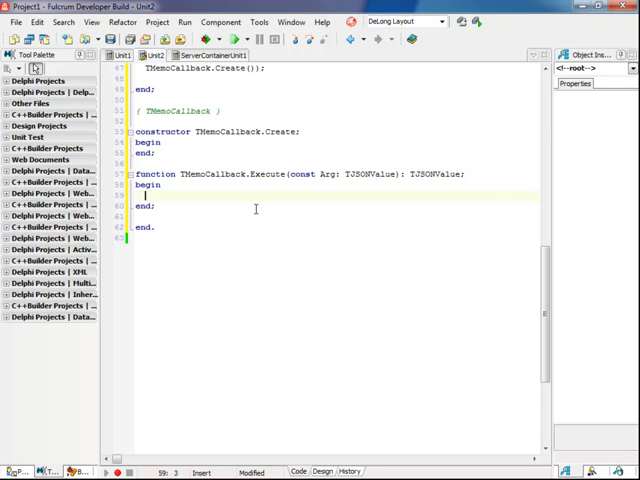
mouse_move(492, 182)
type("var")
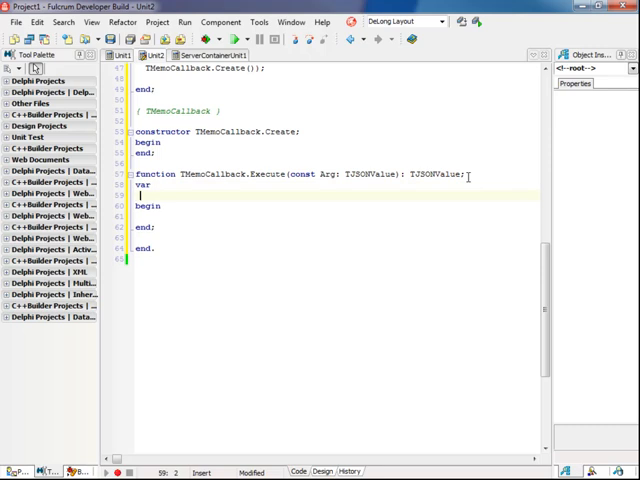
type("MessageSt")
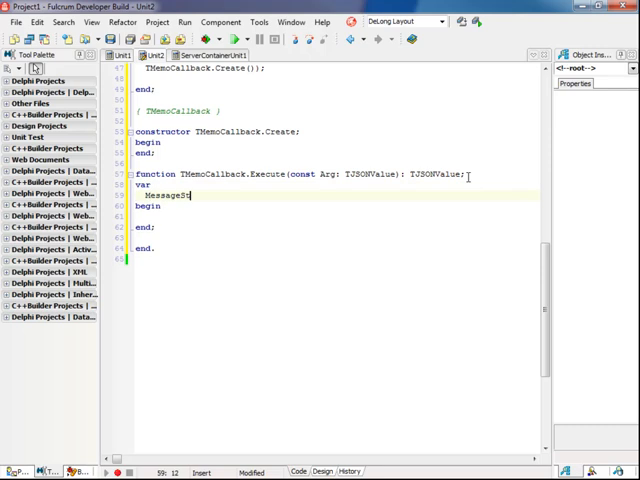
type(": String;")
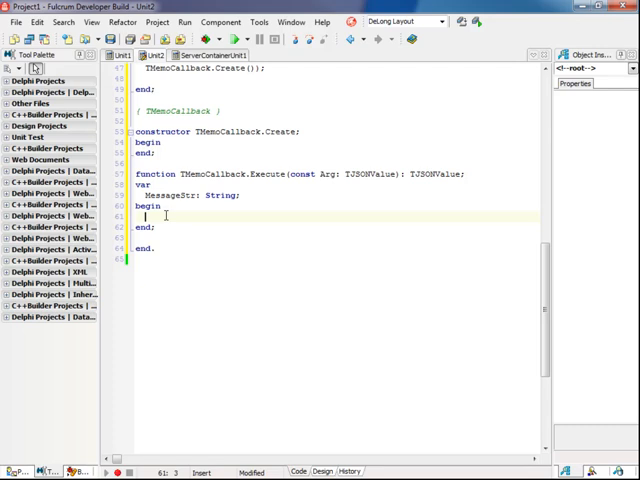
type("Result :=")
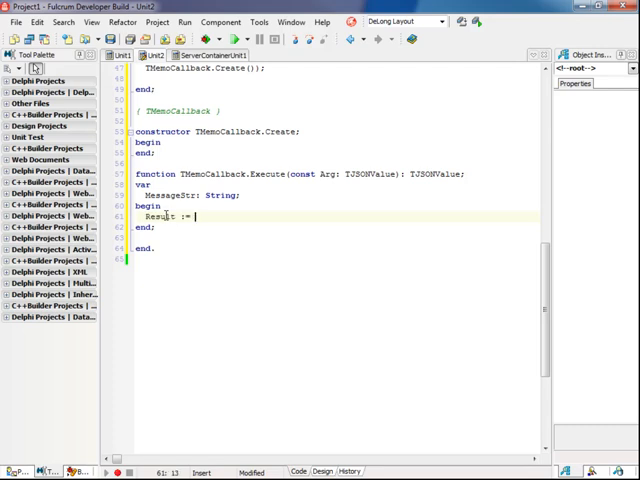
type("TJ")
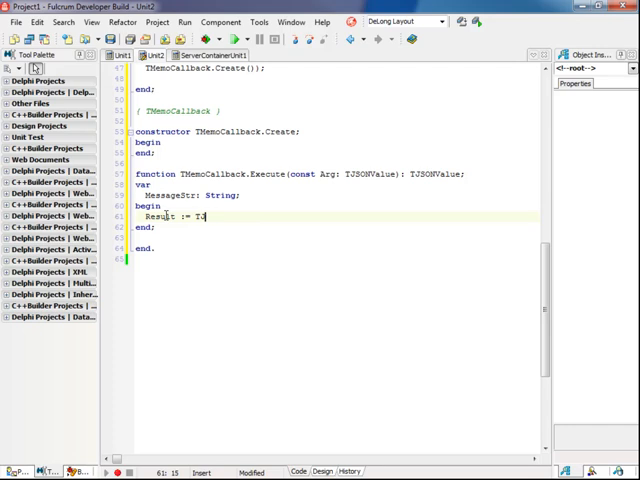
type("SONTrue.")
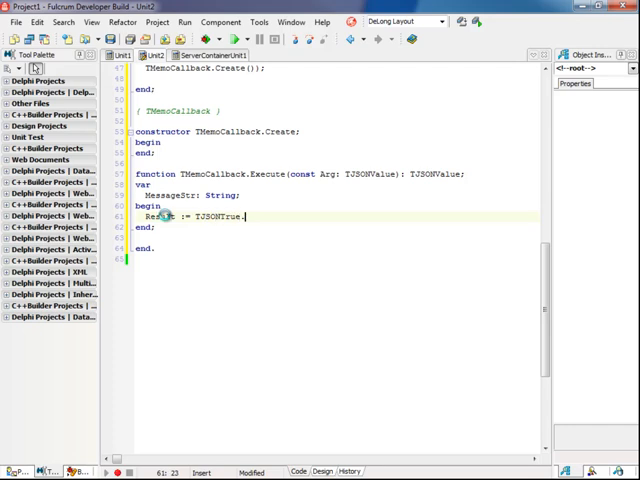
type("Create;")
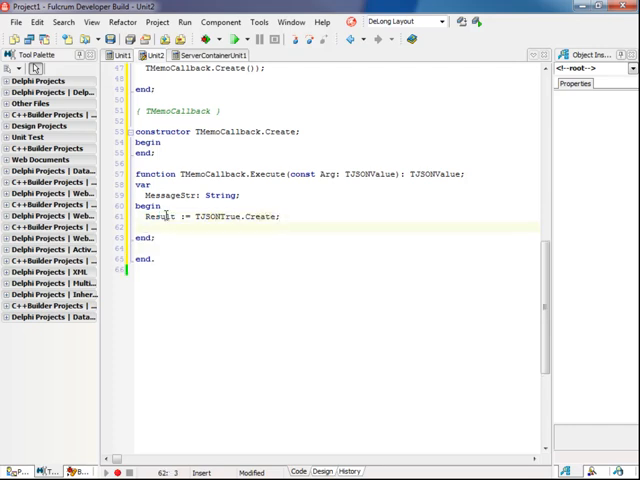
If Arg is TJSONString, assign MessageStr := TJSONString(Arg).Value
type("if arg then")
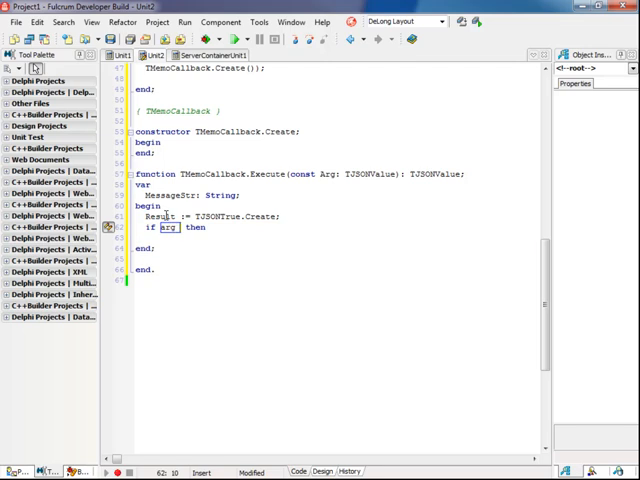
type("Is TJSONStri")
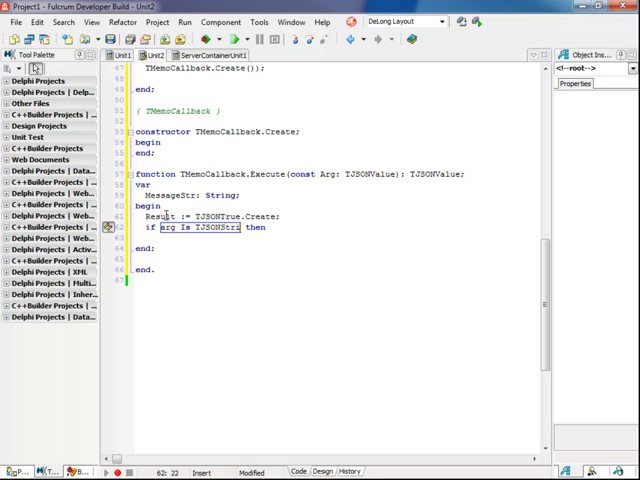
key("Return")
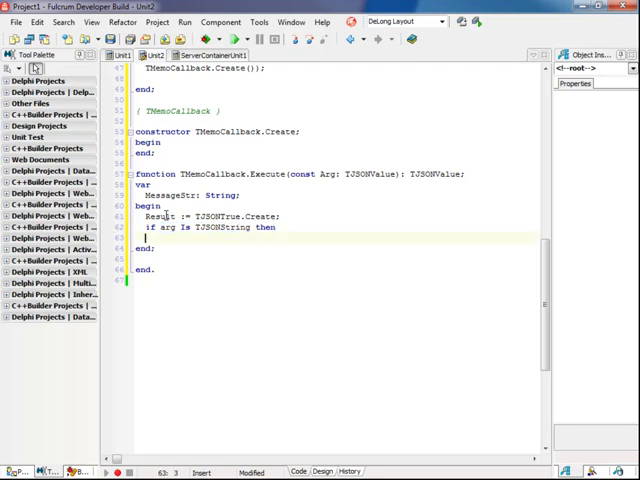
type("begin")
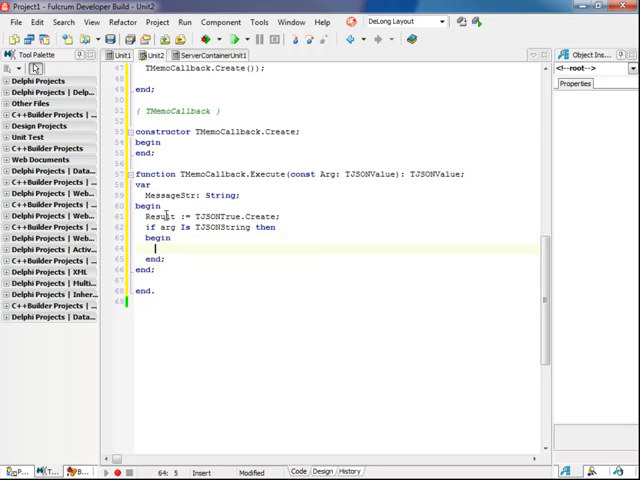
type("MessageStr :=")
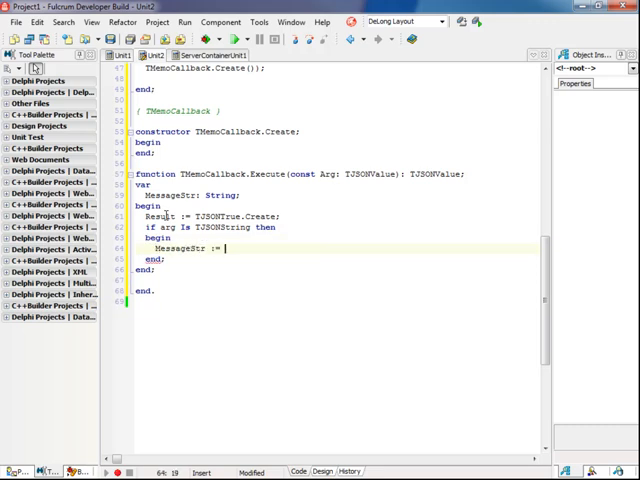
type("TJSONString(")
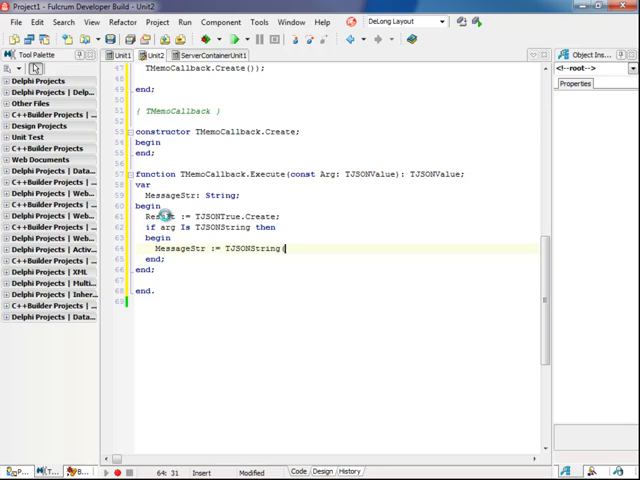
type("(Arg).")
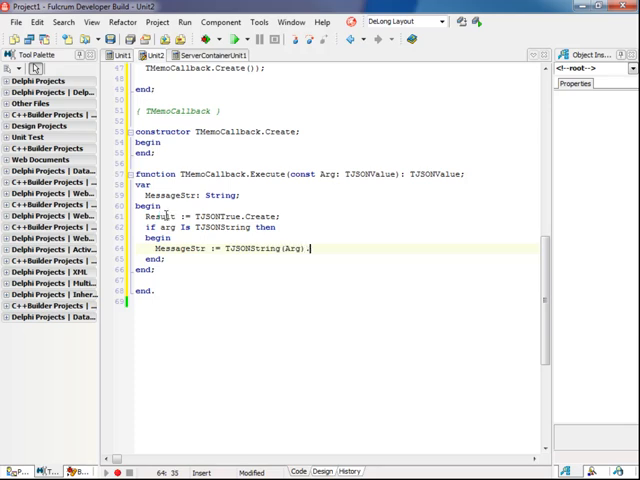
type(".Value;")
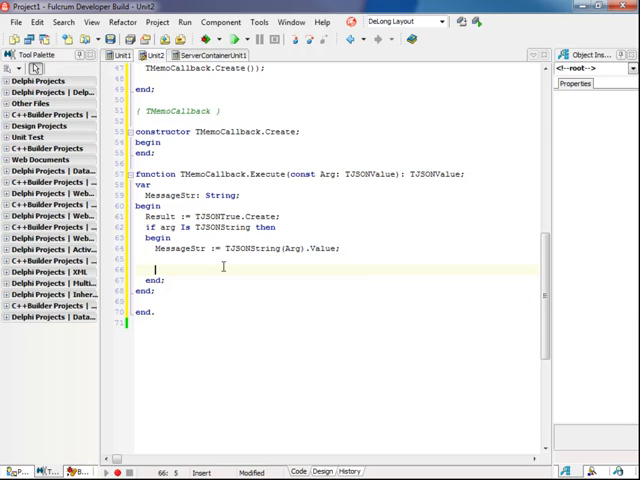
Use TThread.Synchronize(nil, procedure ...) to set Form2.Memo1.Lines.Text := MessageStr
type("TTread")
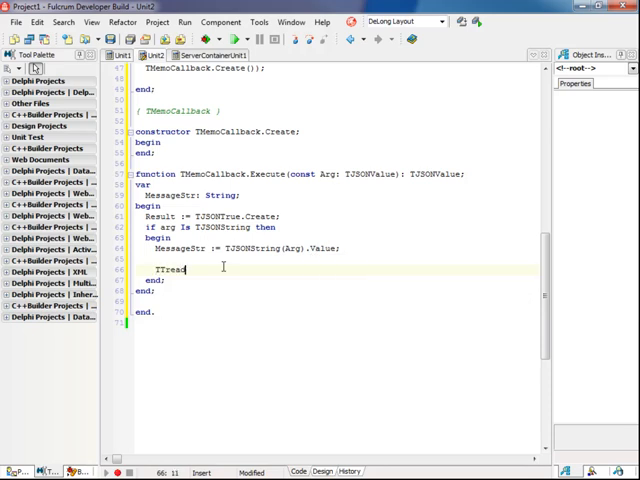
type(".")
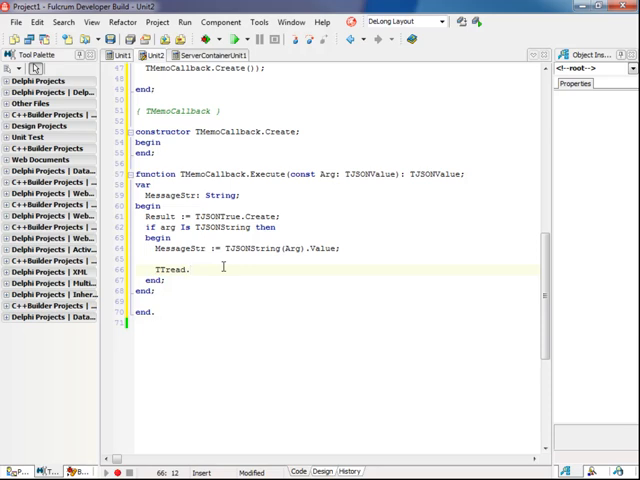
type("Sync")
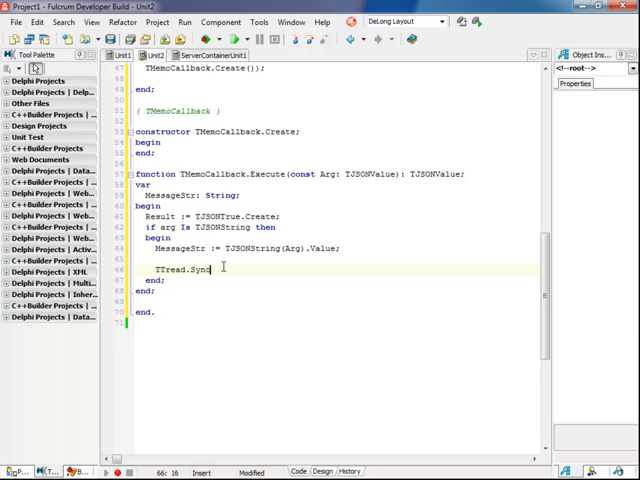
type("hronize(nil,")
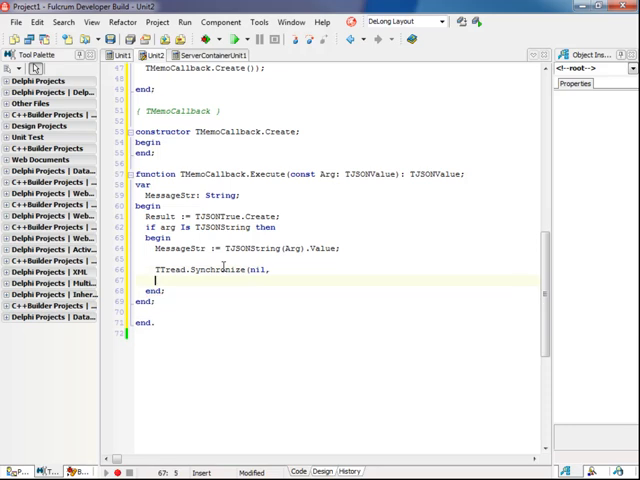
type("procedure")
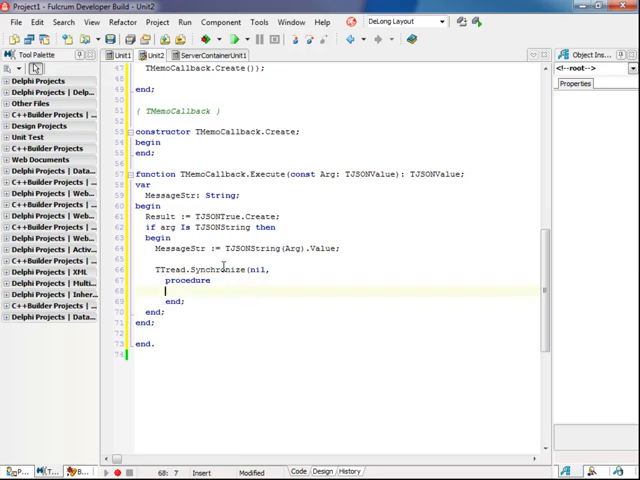
type("begin")
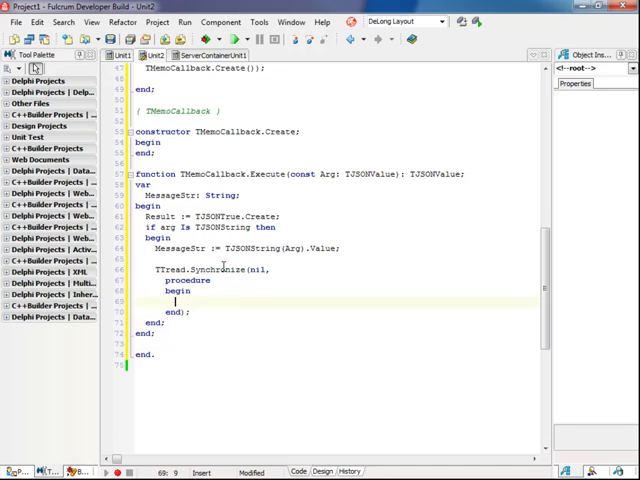
type("Form2.")
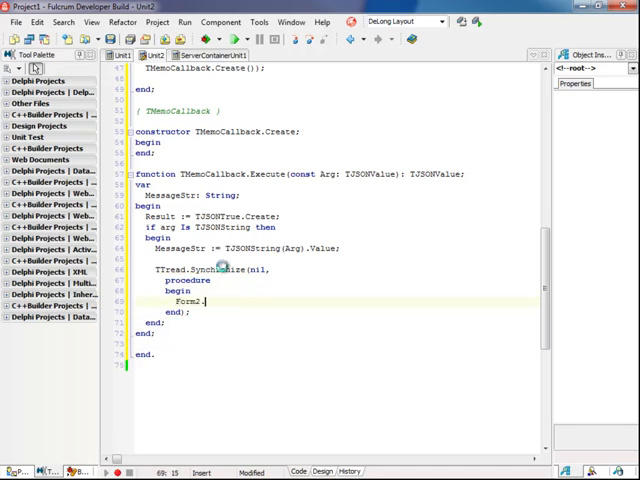
type("Memo1.Lines.Text")
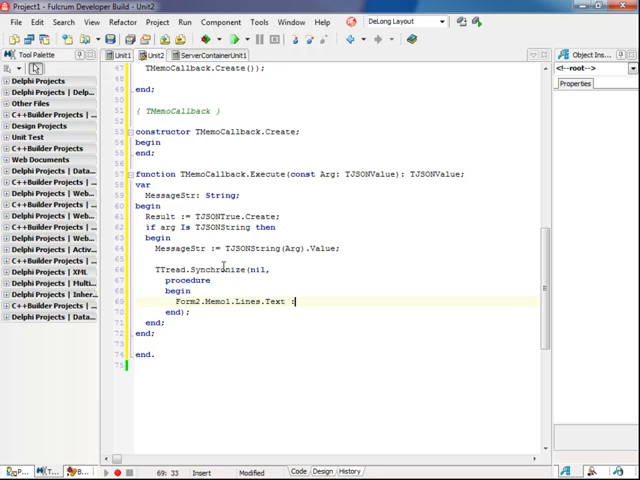
type(":= MessageStr;")
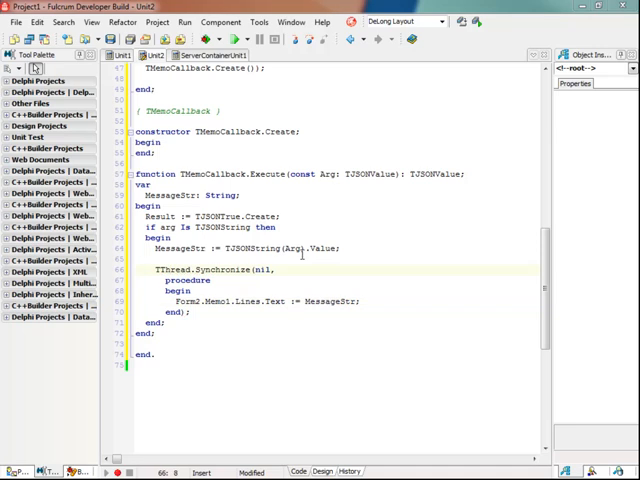
Create the STOP handler: Button1.Enabled := True, Button2.Enabled := False, ChannelManager.UnregisterCallback(ClientId)
left_click(328, 472)
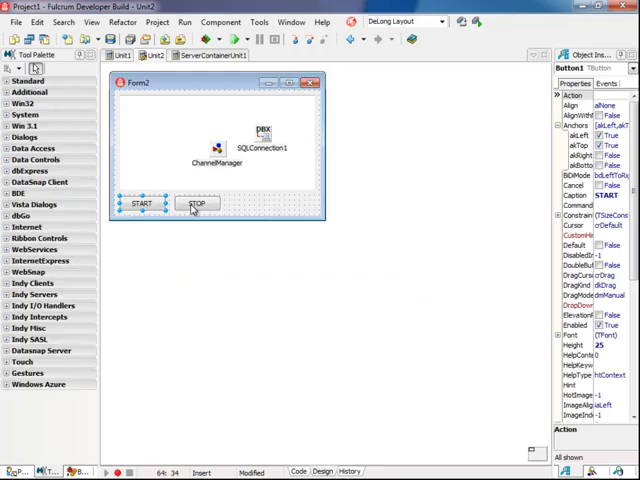
double_click(198, 204)
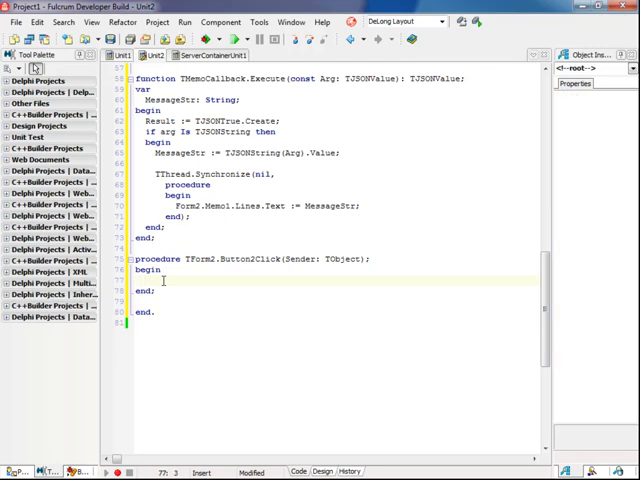
type("Button1.")
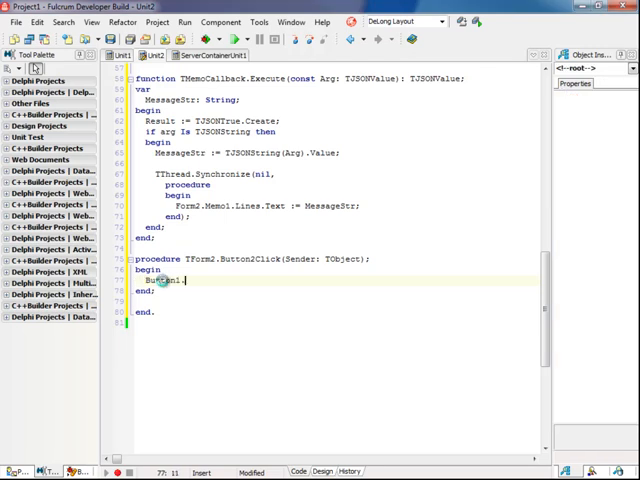
type("En")
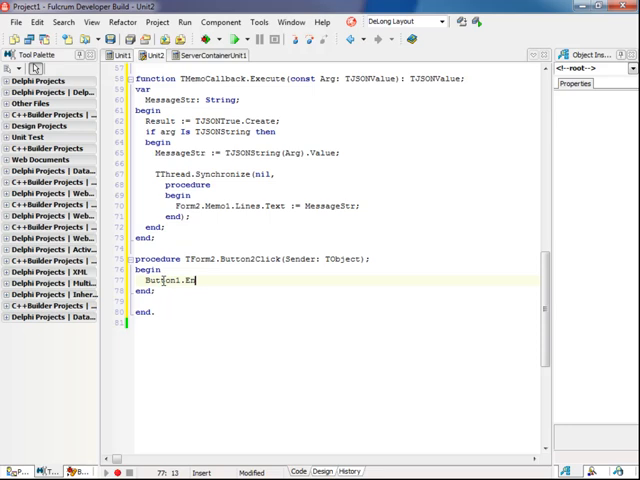
type("abled := True;")
type("Button2")
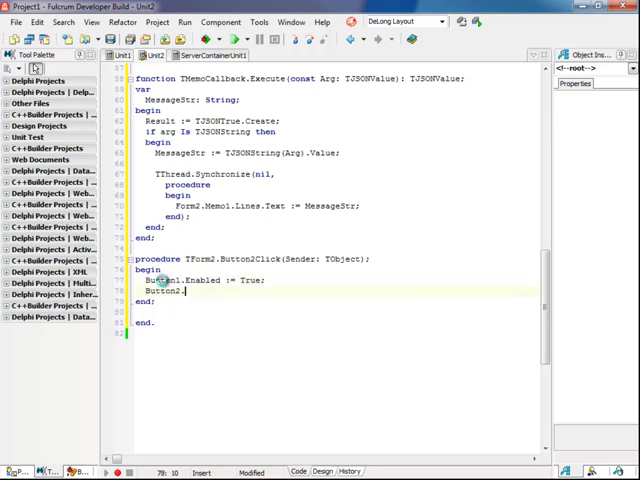
type(".Enabled := T")
type("ChannelManager")
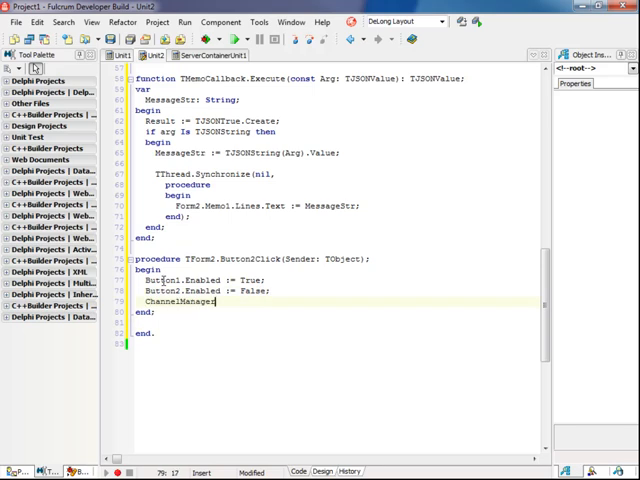
type(".Unregist")
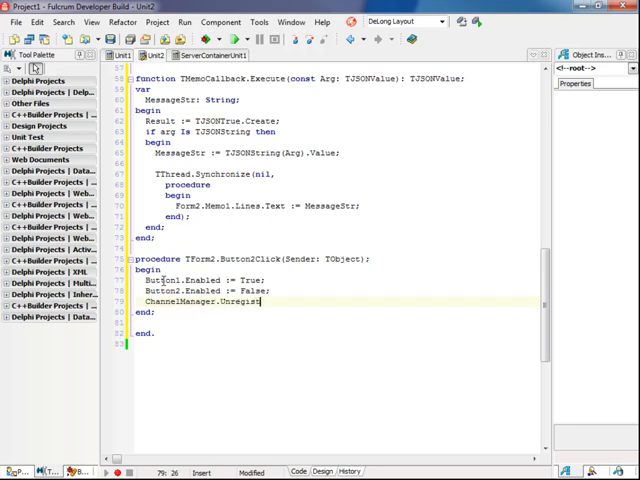
type("erCallback(")
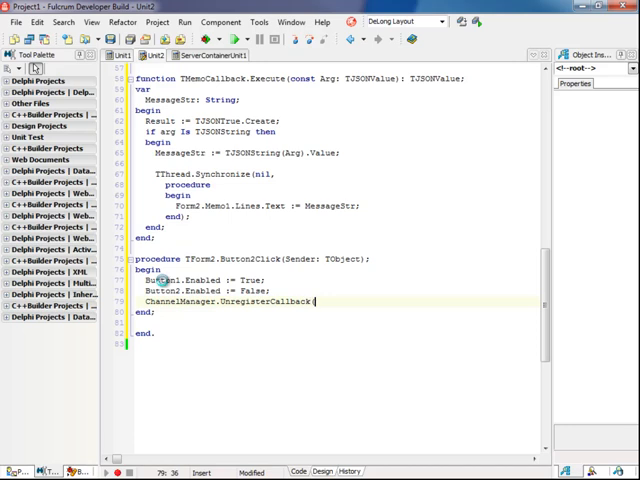
type("(ClientId);")
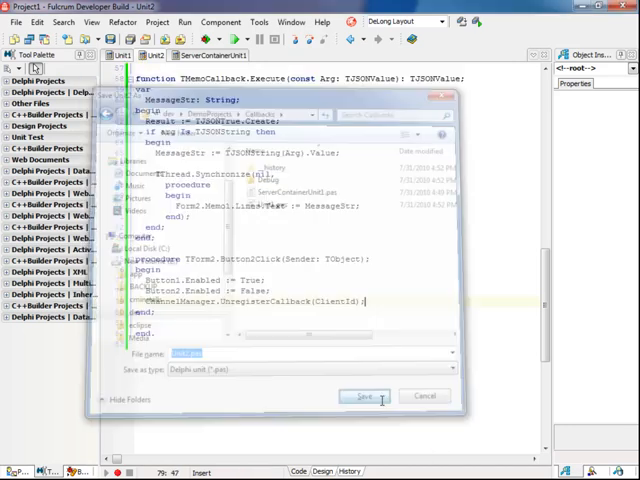
Save the client project as ClientProject
left_click(362, 394)
type("ClientProj")
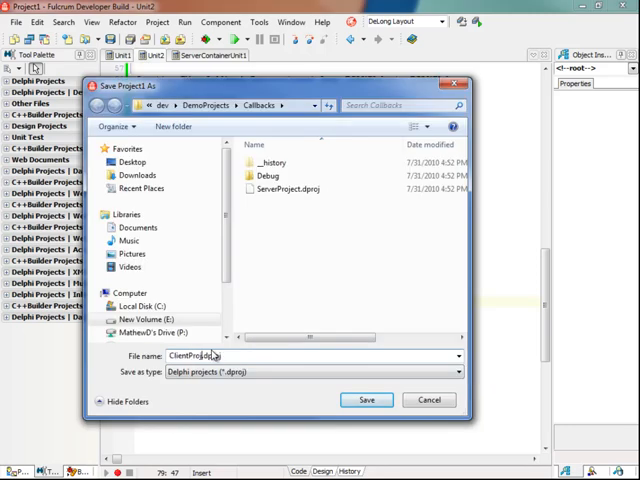
left_click(368, 400)
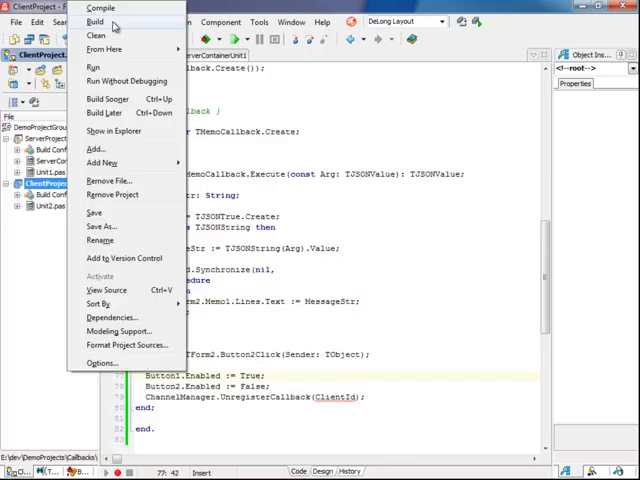
Build the project and replace the undeclared ClientId with CallbackId in the unregister call
left_click(96, 22)
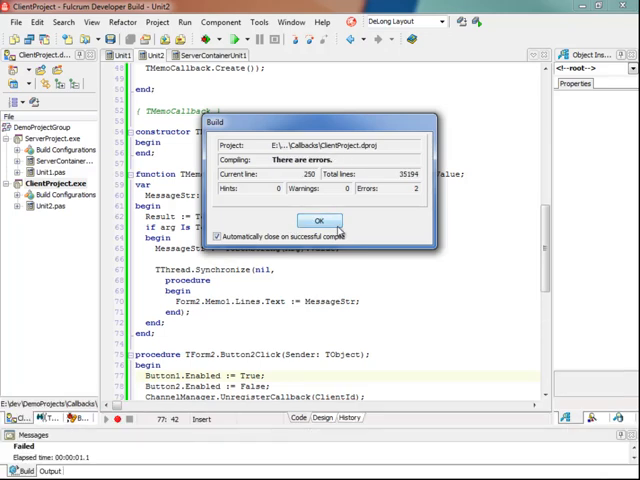
left_click(318, 220)
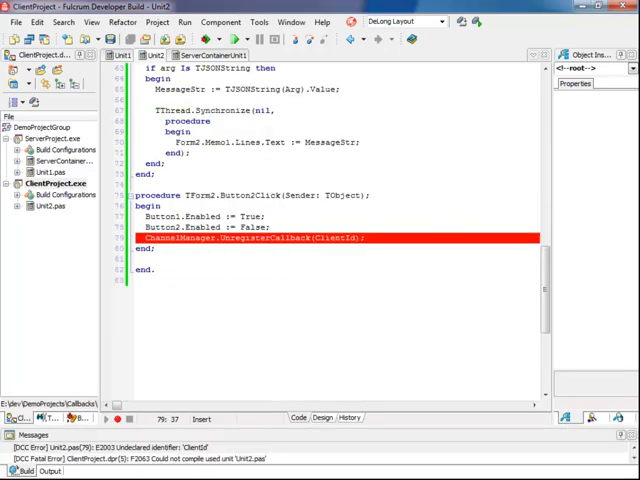
double_click(326, 238)
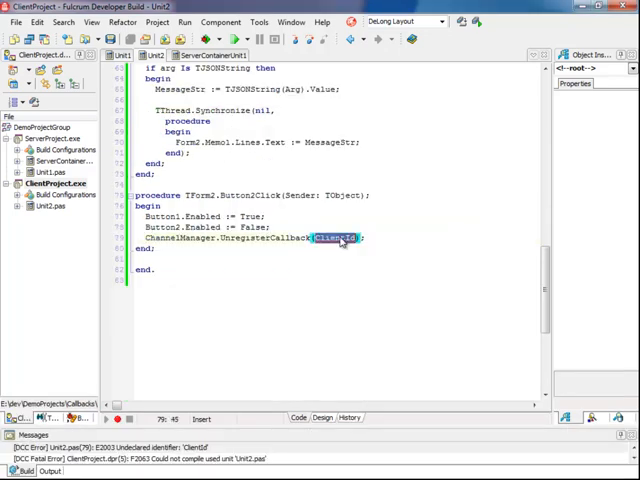
type("CallbackId")
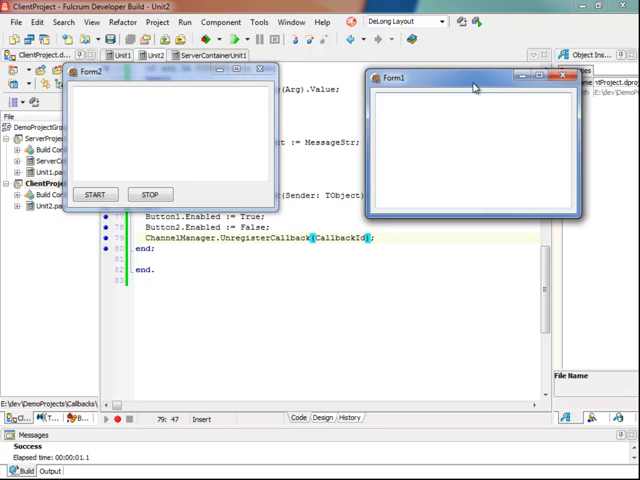
Type Hello World! in the server memo, see it appear in the client, then stop the client callback
type("Hel")
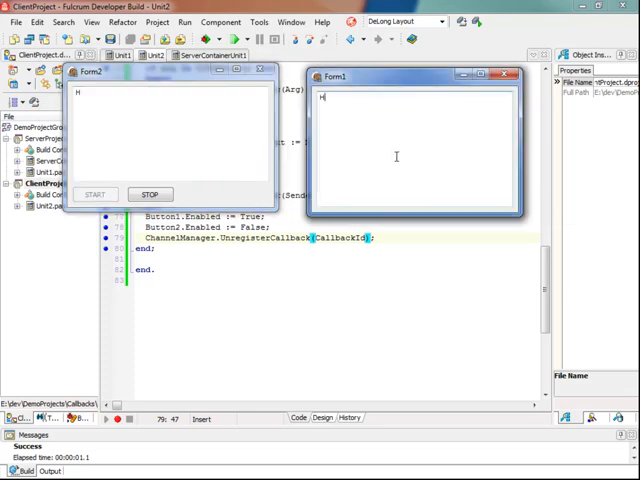
type("ello World!")
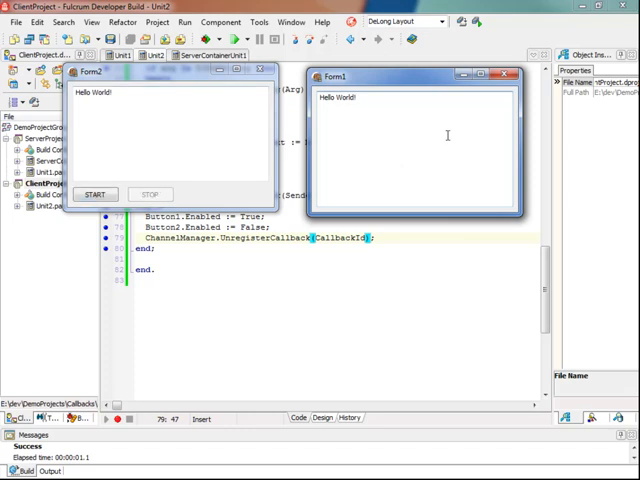
left_click(96, 194)
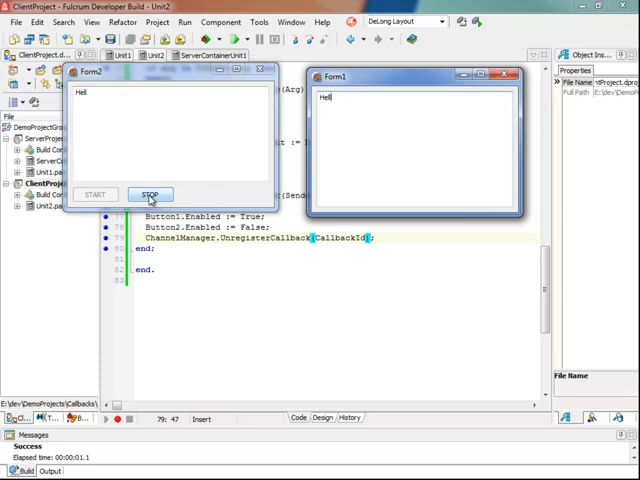
left_click(152, 194)
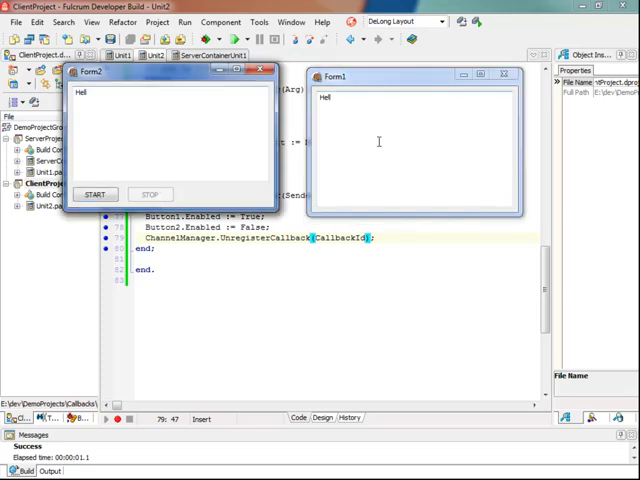
mouse_move(404, 132)
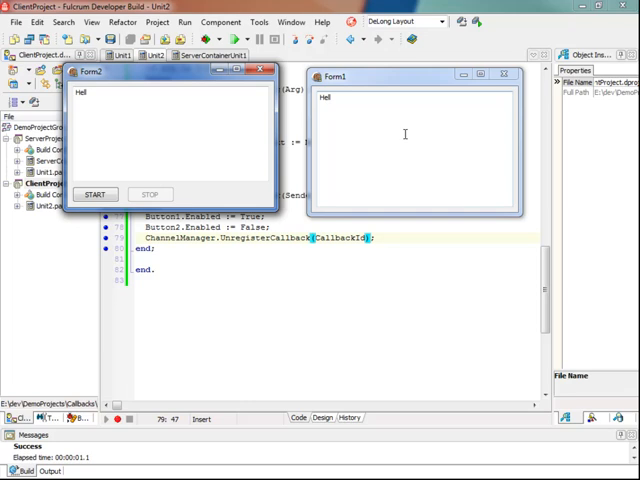